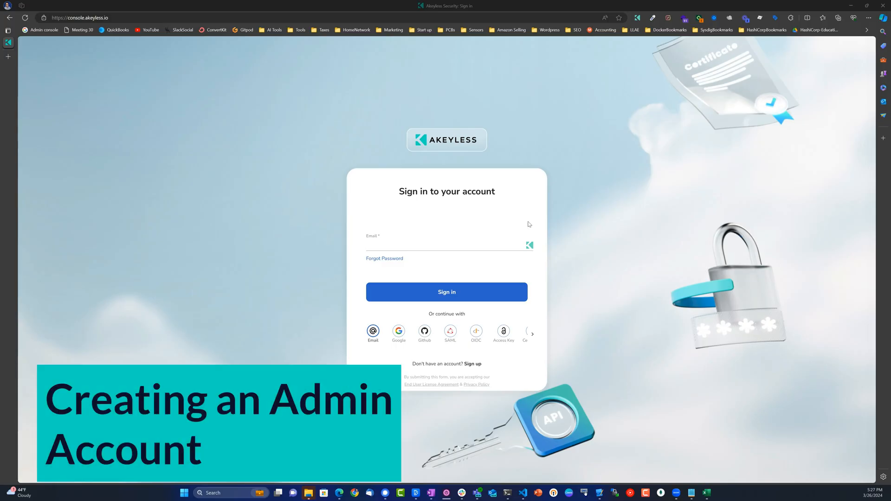
# - Log in to console.akeyless.io with a chosen sign-in method
pyautogui.click(79, 18)
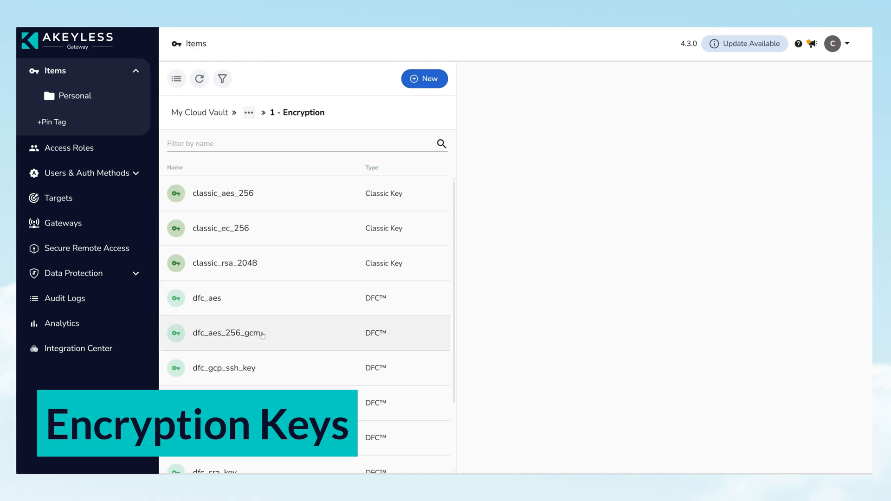
# - Encrypt 'Akeyless is Awesome!' with the dfc_aes key and decrypt the ciphertext back
pyautogui.click(207, 298)
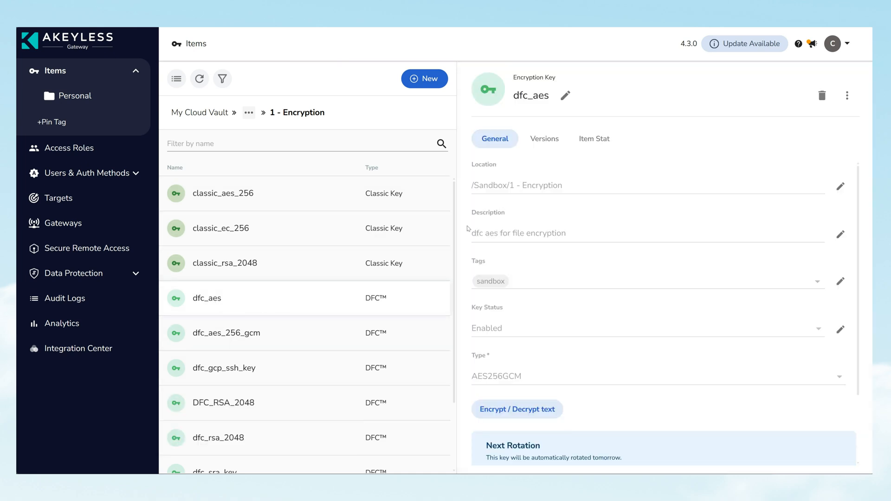
pyautogui.click(594, 139)
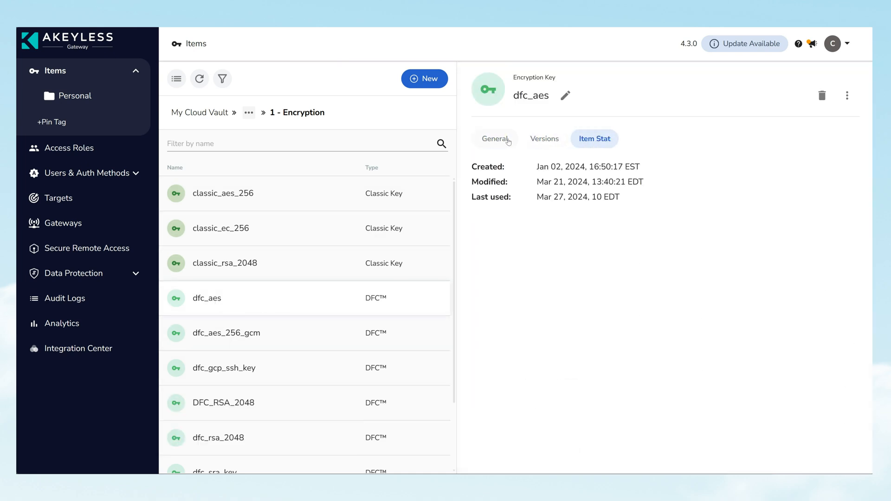
pyautogui.click(494, 139)
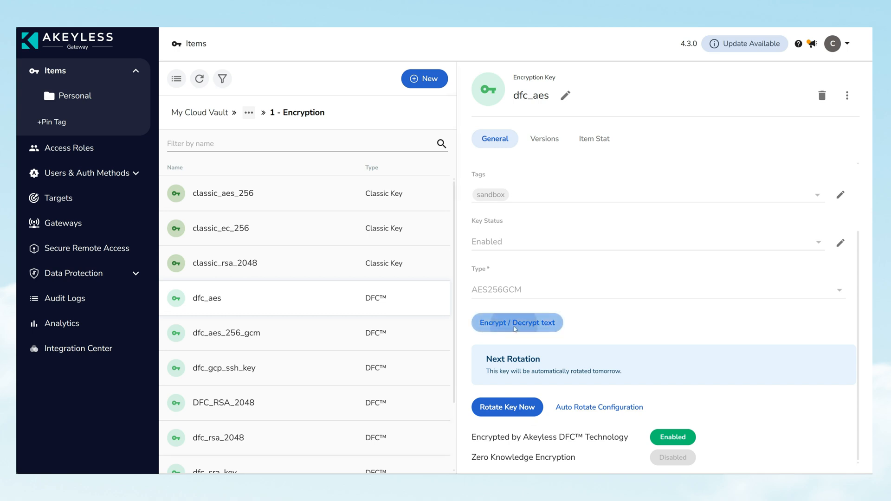
pyautogui.write('Akeyless is Awesome!')
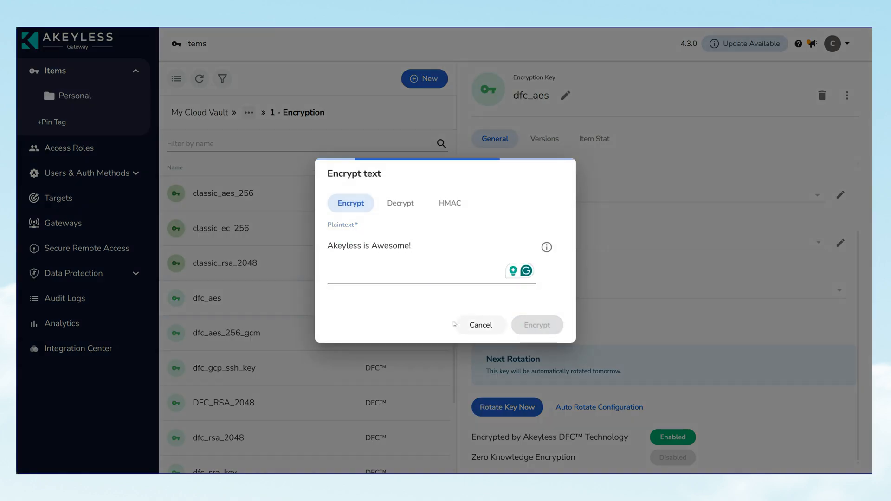
pyautogui.click(400, 202)
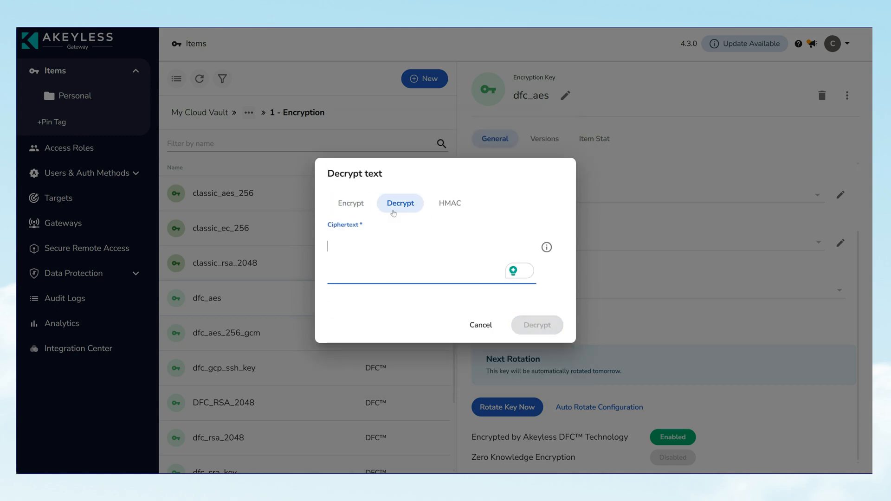
pyautogui.click(536, 325)
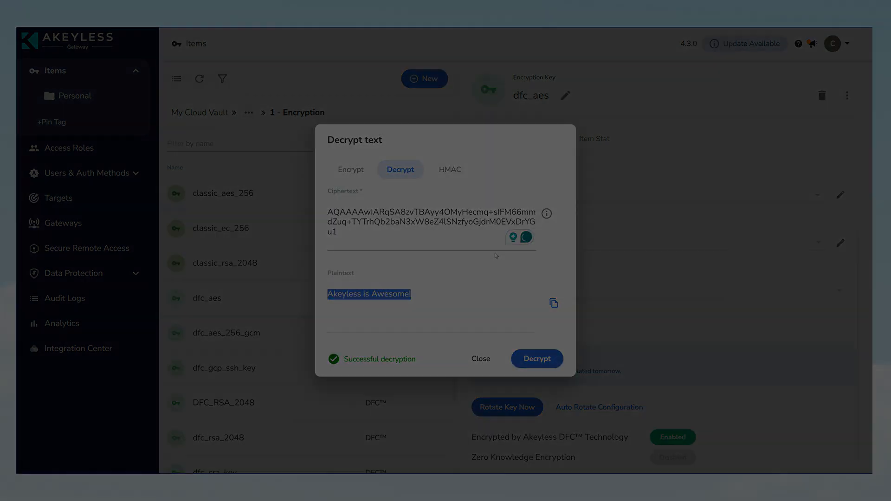
pyautogui.click(480, 358)
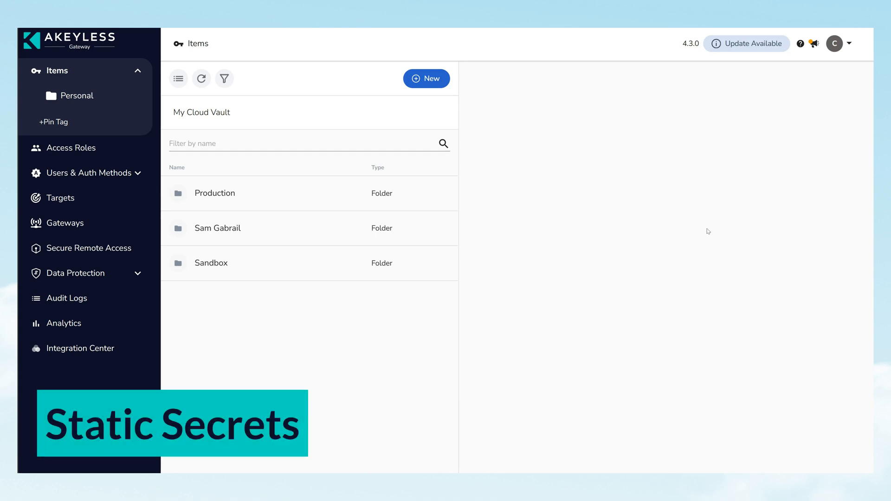
# - Show the Example secret's value in Sandbox > 2 - Static and view its versions
pyautogui.click(211, 263)
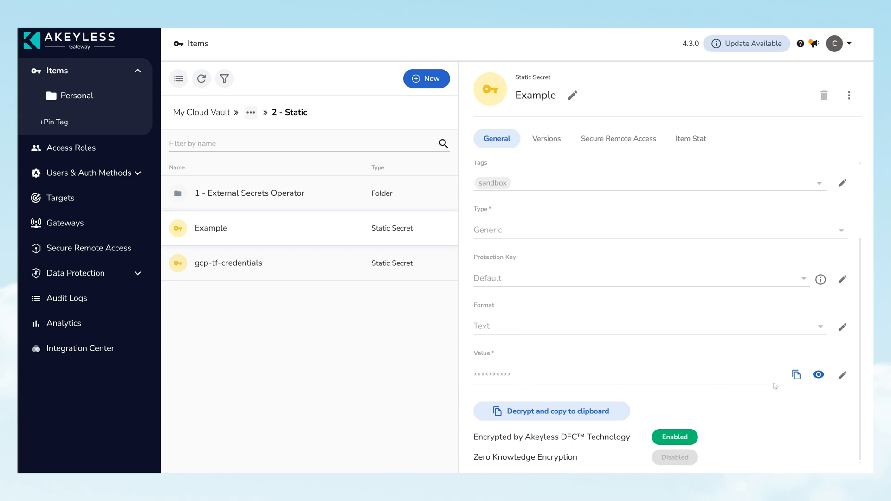
pyautogui.click(843, 375)
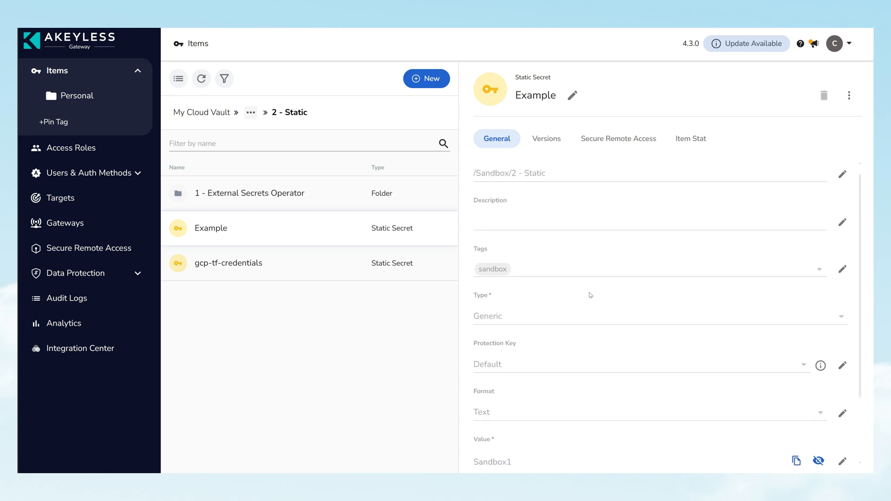
pyautogui.click(545, 138)
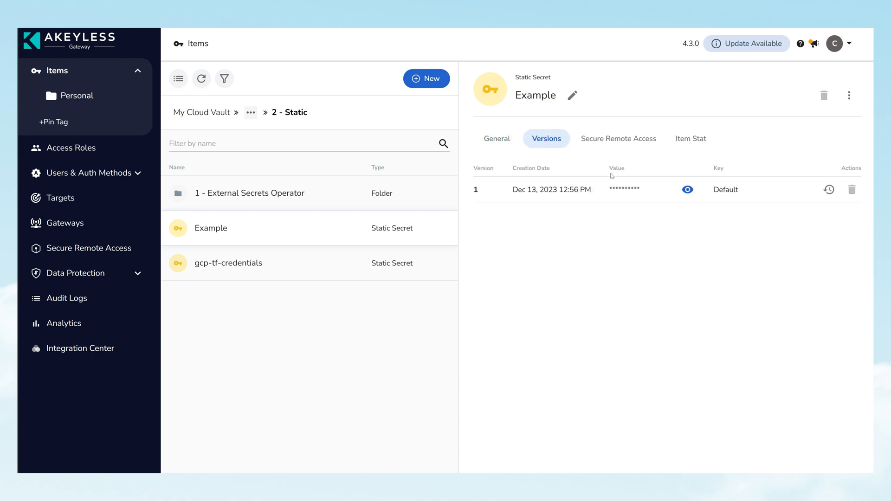
pyautogui.click(687, 190)
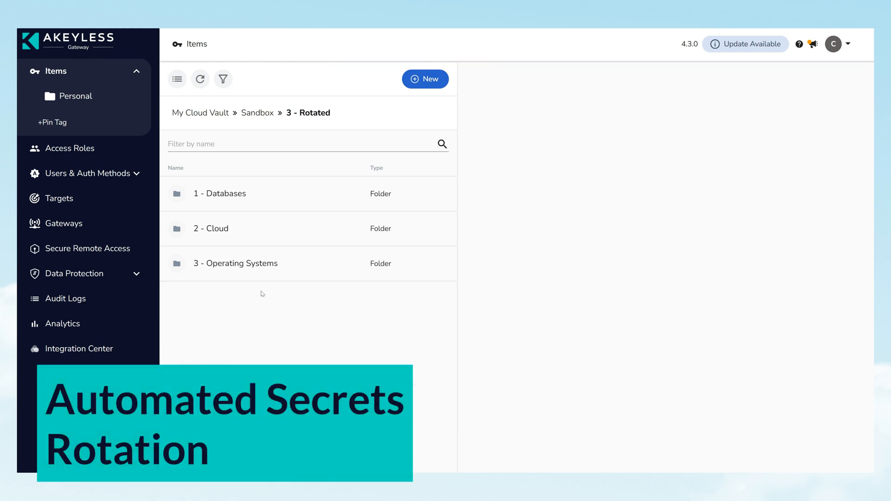
# - Reveal azure_rotated_target's JSON value in 2 - Cloud and check its next rotation
pyautogui.click(211, 228)
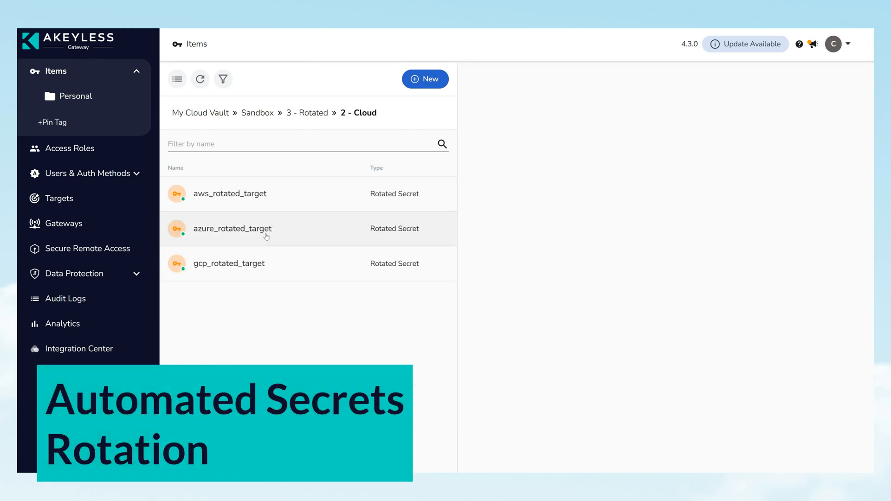
pyautogui.click(233, 228)
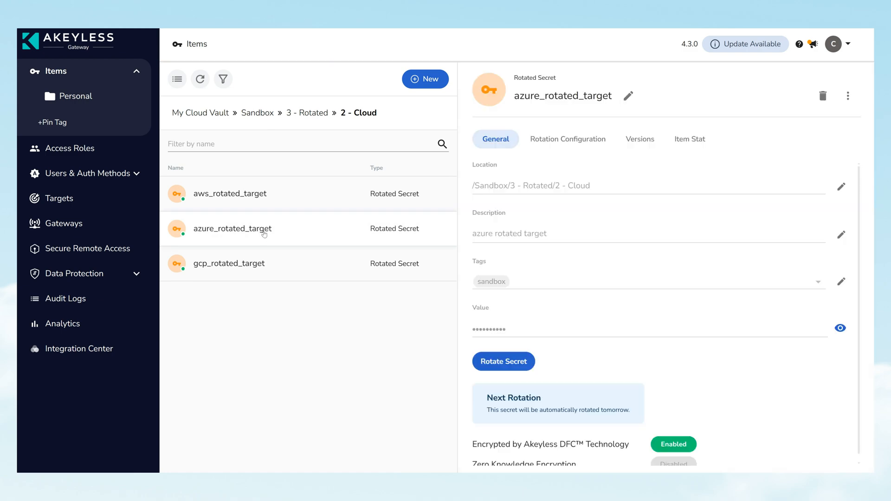
pyautogui.click(503, 362)
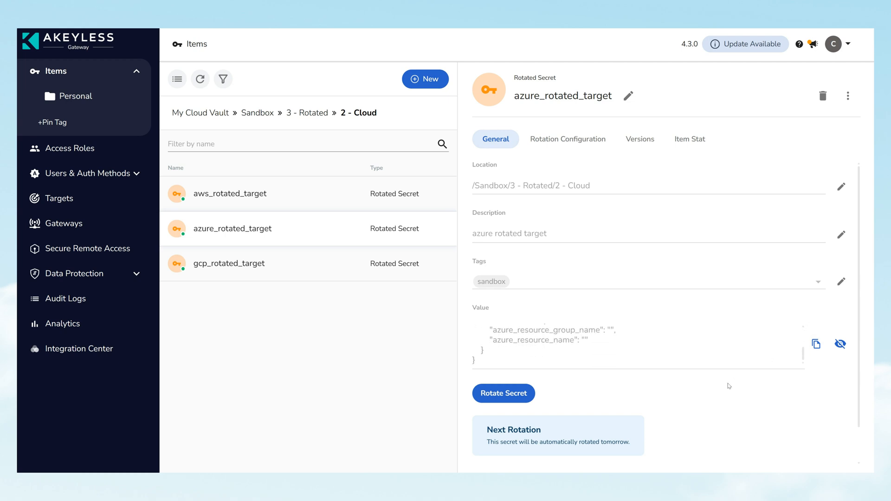
pyautogui.scroll(-3)
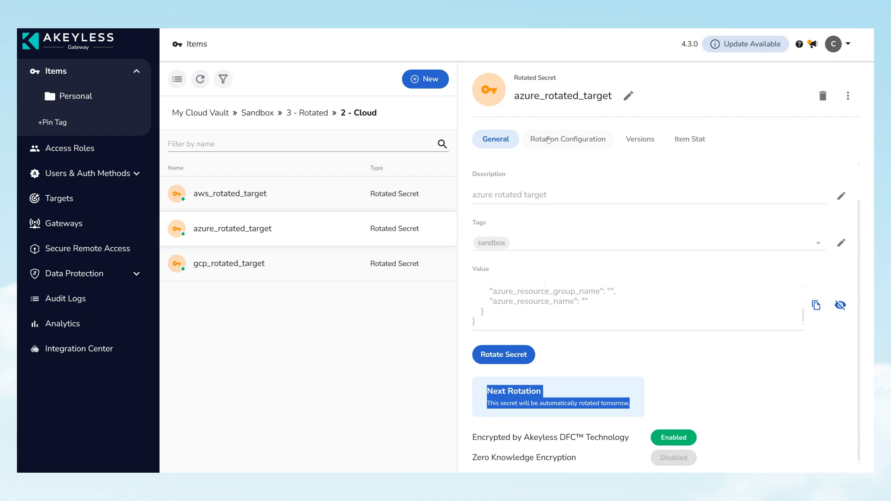
pyautogui.click(568, 139)
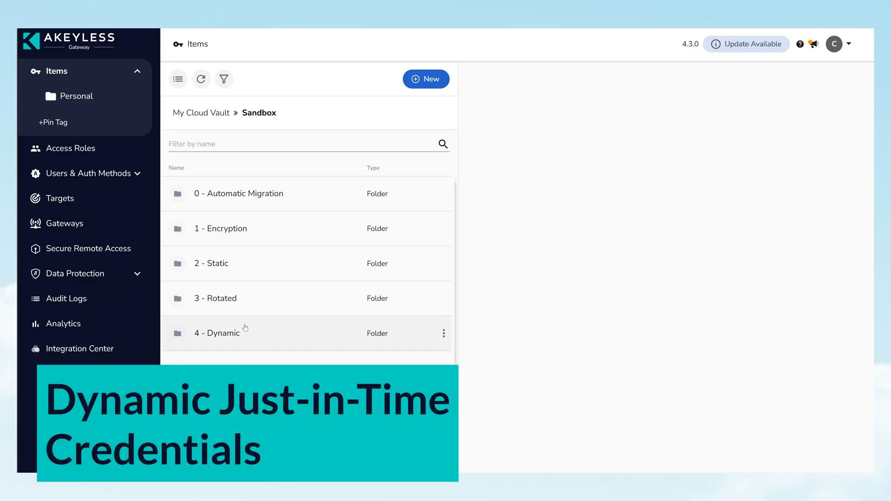
# - Get a dynamic secret from oracledb in 4 - Dynamic > 1 - Databases
pyautogui.doubleClick(217, 333)
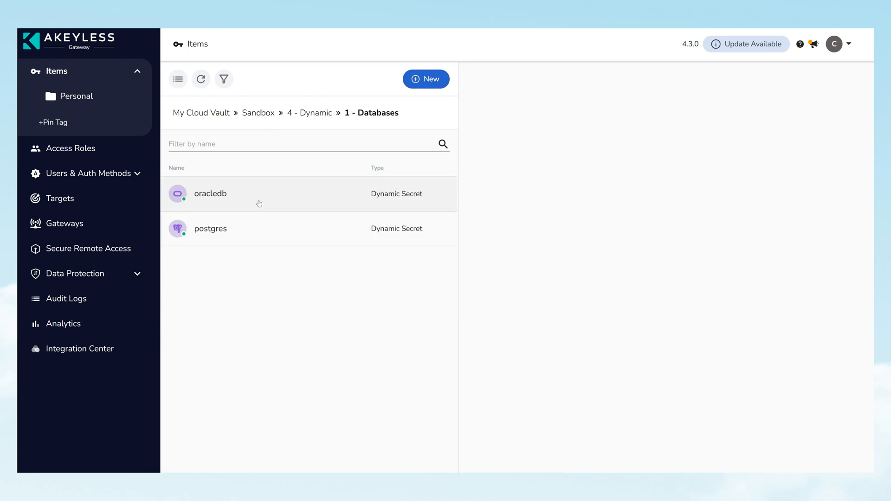
pyautogui.click(210, 193)
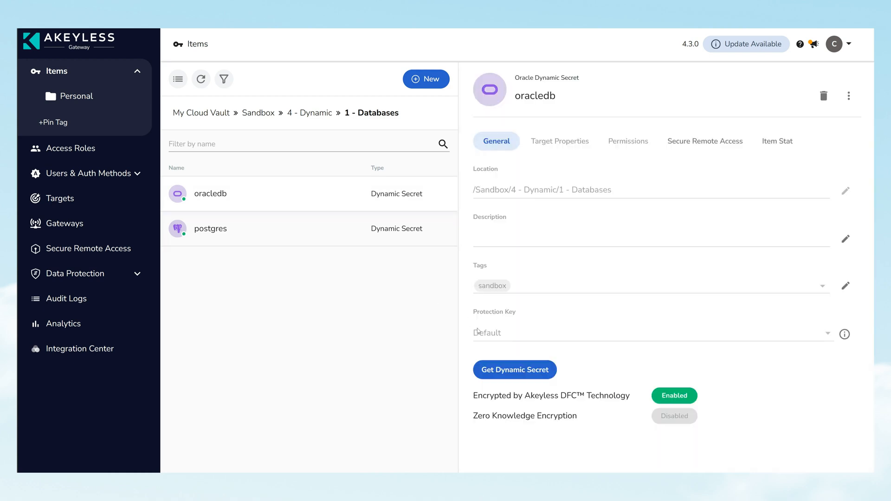
pyautogui.click(514, 370)
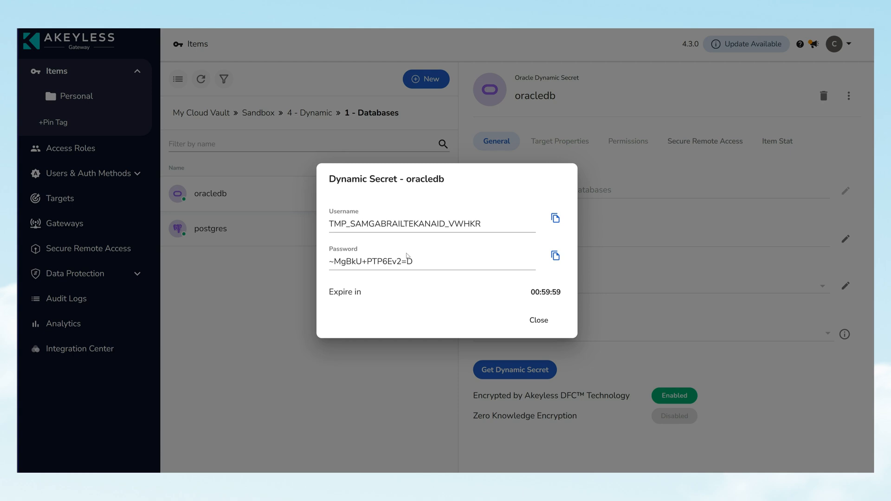
pyautogui.moveTo(522, 301)
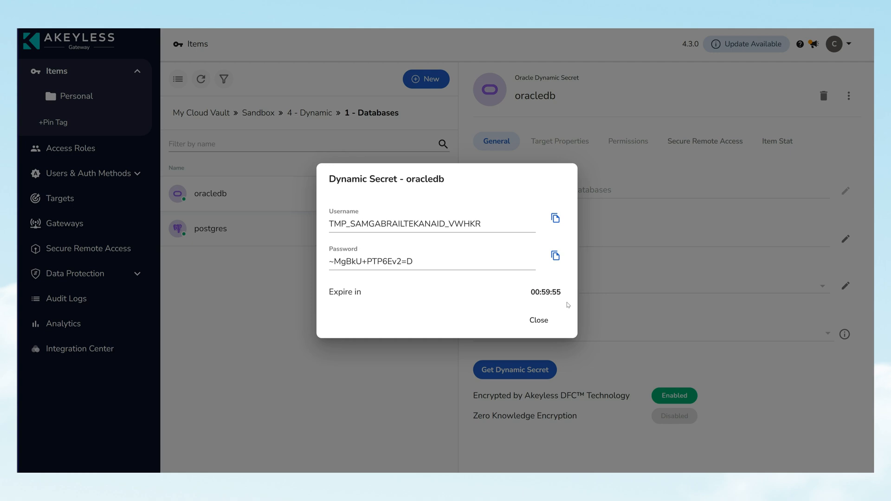
pyautogui.moveTo(578, 332)
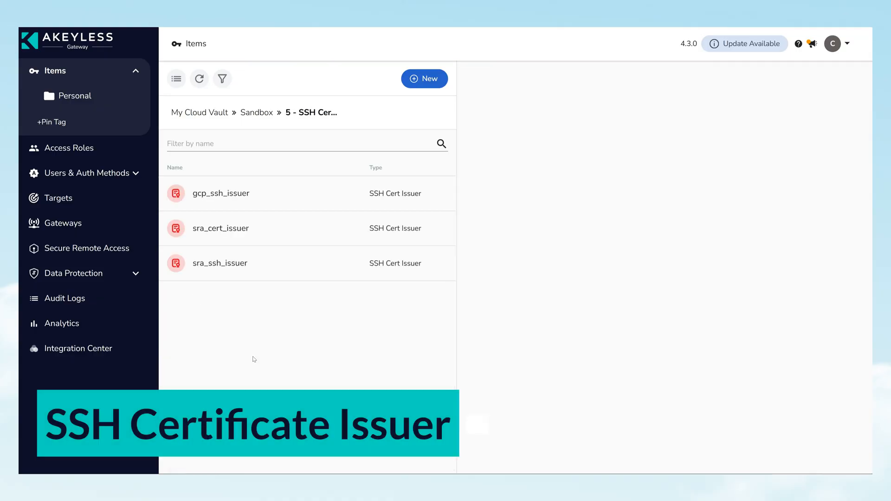
# - View gcp_ssh_issuer, then retrieve the dfc_gcp_ssh_key public RSA key
pyautogui.click(220, 193)
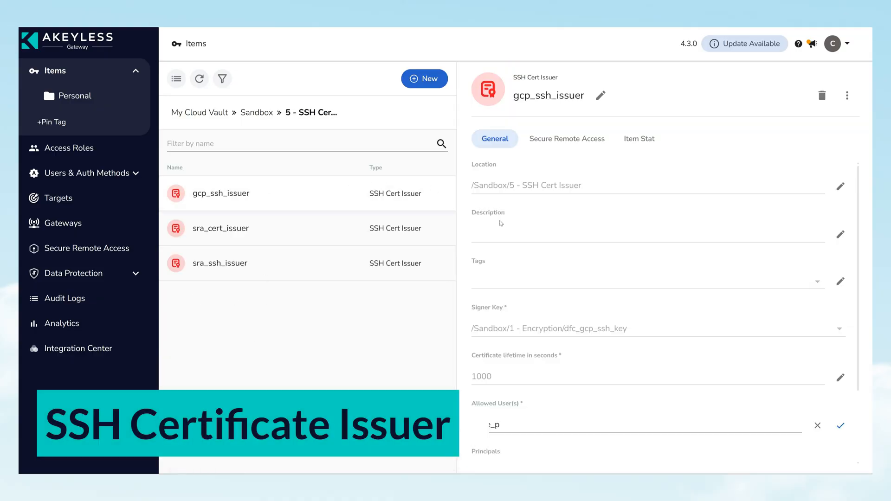
pyautogui.scroll(-3)
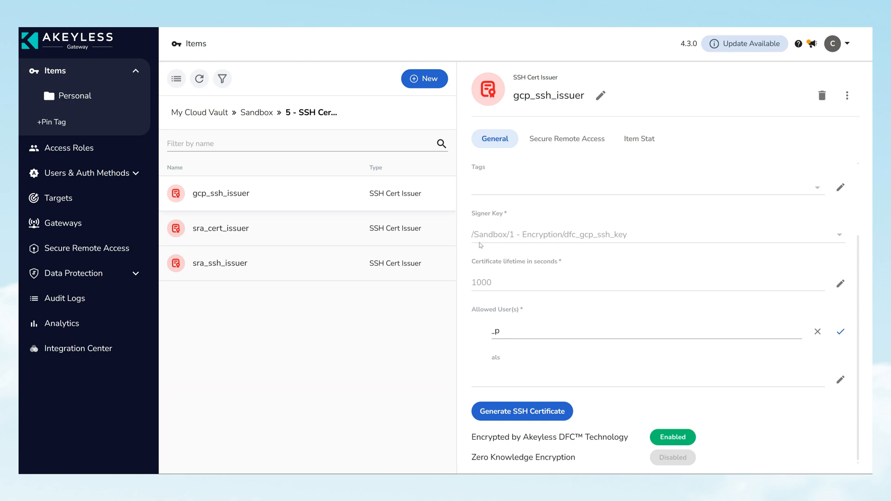
pyautogui.moveTo(428, 303)
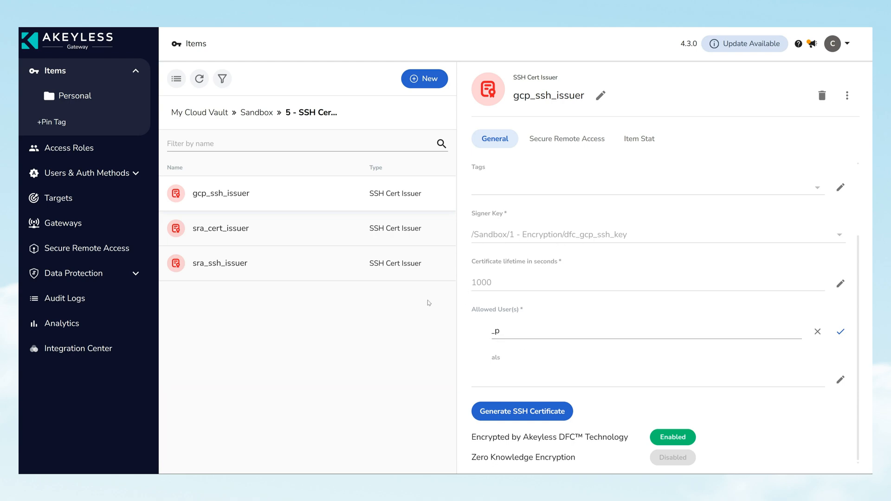
pyautogui.click(257, 112)
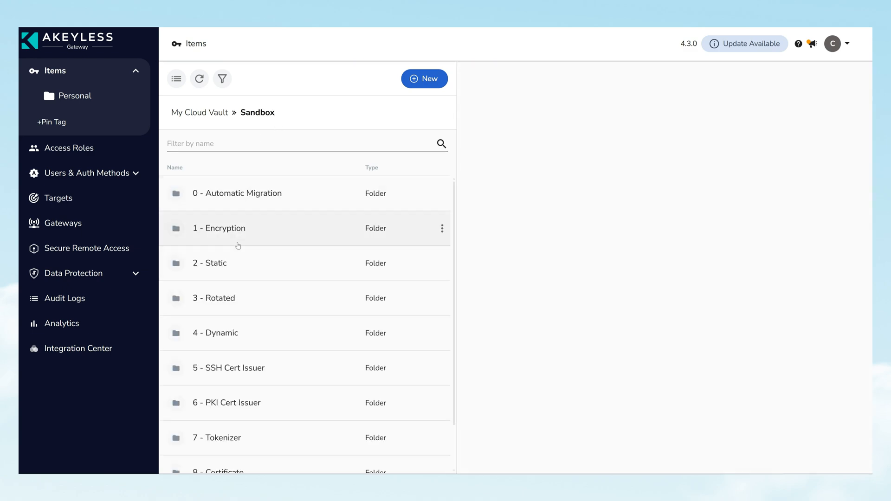
pyautogui.click(218, 227)
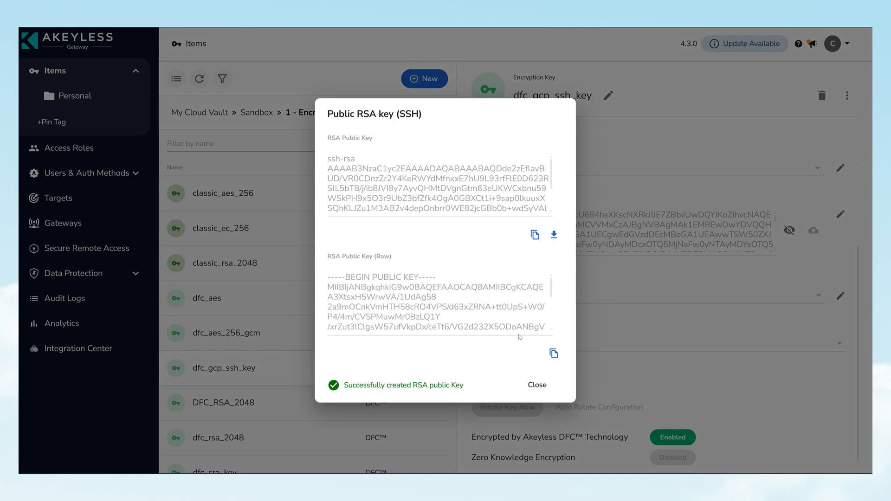
pyautogui.click(536, 385)
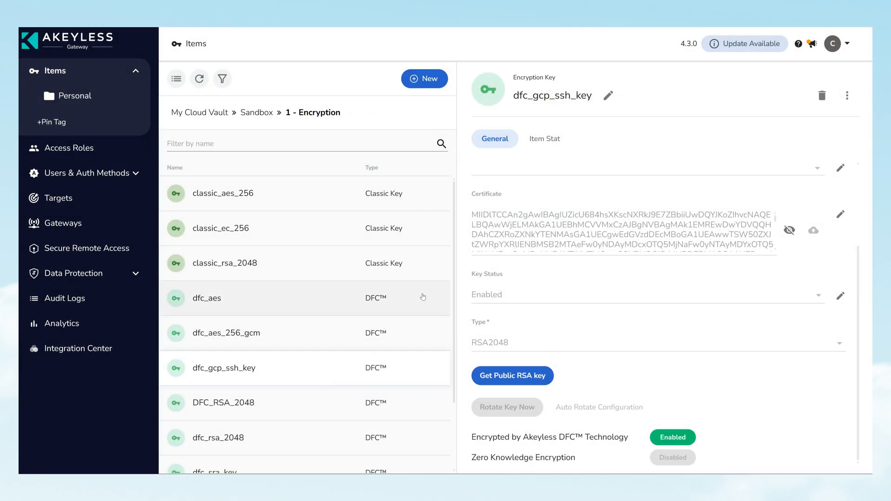
pyautogui.click(257, 112)
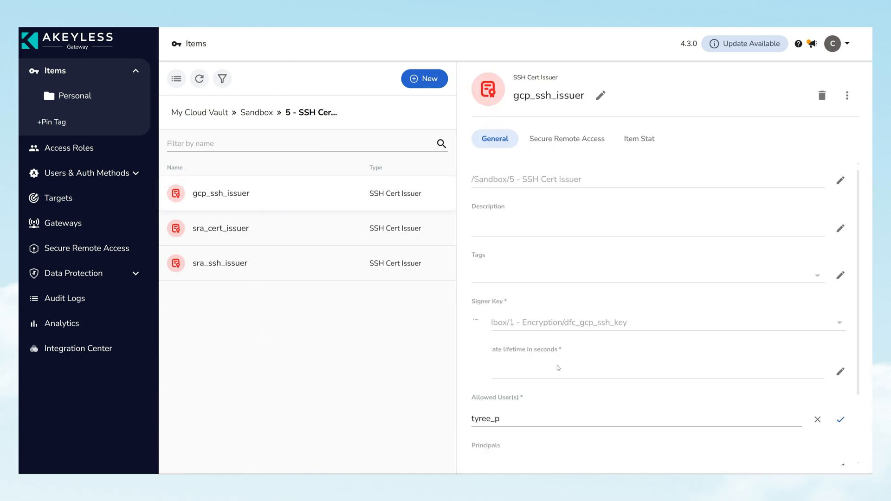
# - Generate an SSH certificate from gcp_ssh_issuer using the public key
pyautogui.click(522, 411)
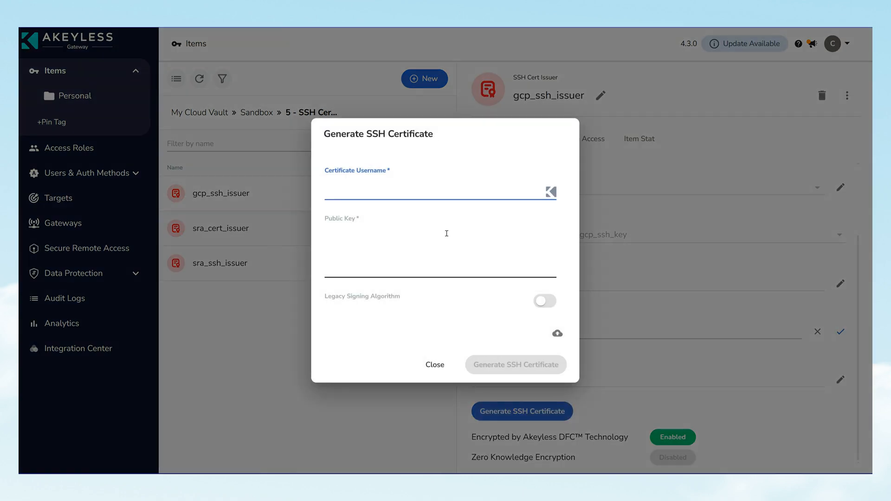
pyautogui.write('.p')
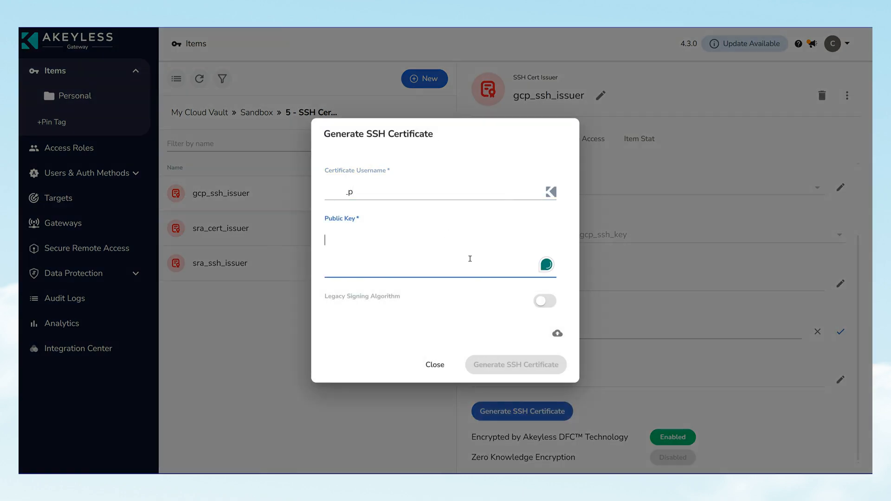
pyautogui.click(515, 364)
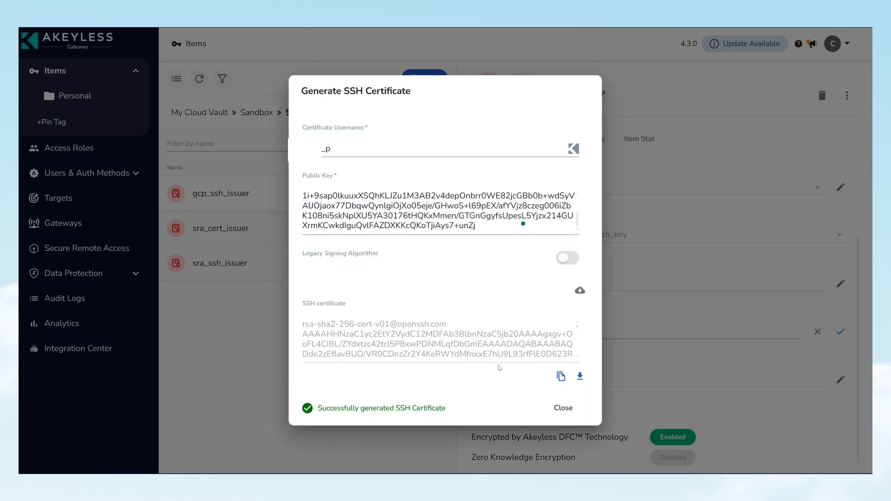
pyautogui.click(563, 408)
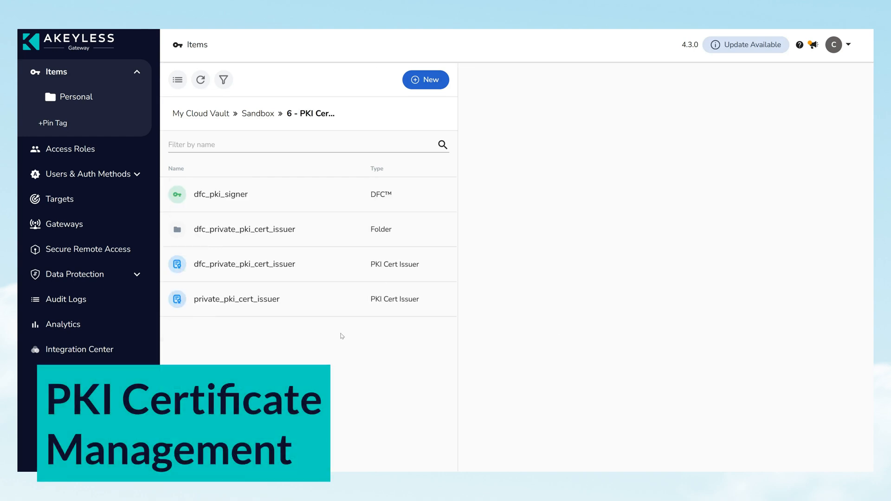
# - Retrieve the dfc_pki_signer key's public RSA key
pyautogui.click(221, 194)
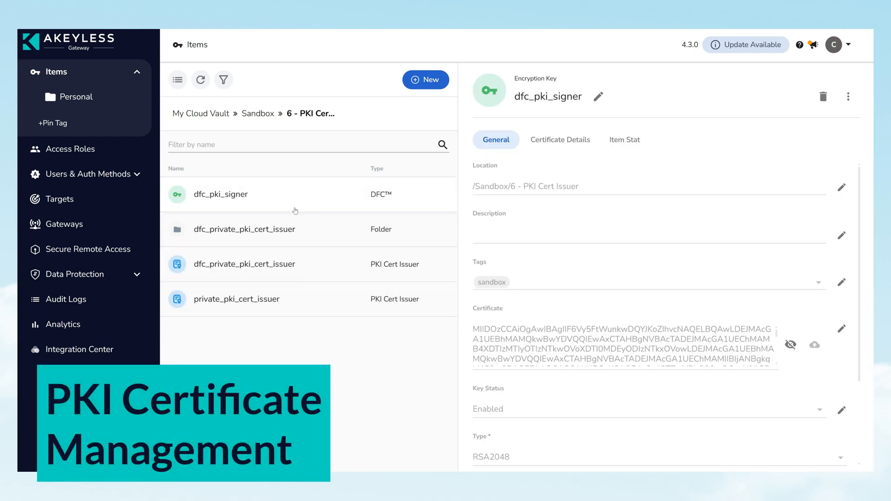
pyautogui.click(512, 377)
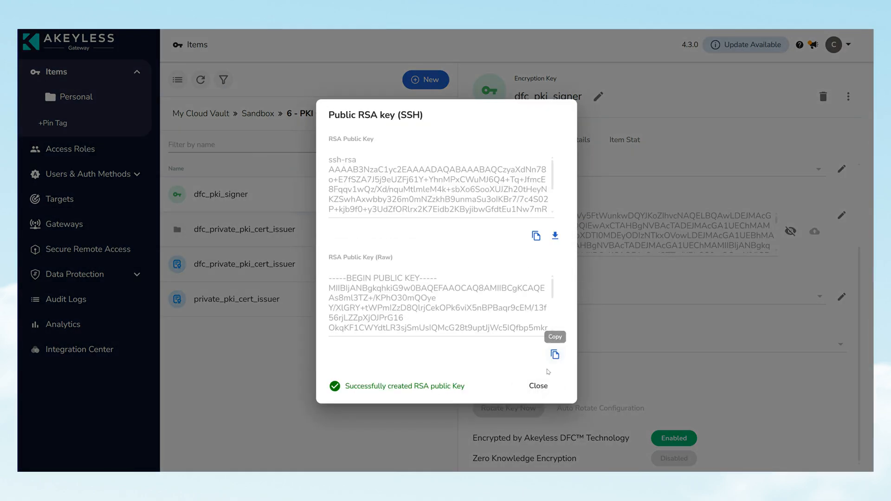
pyautogui.click(538, 386)
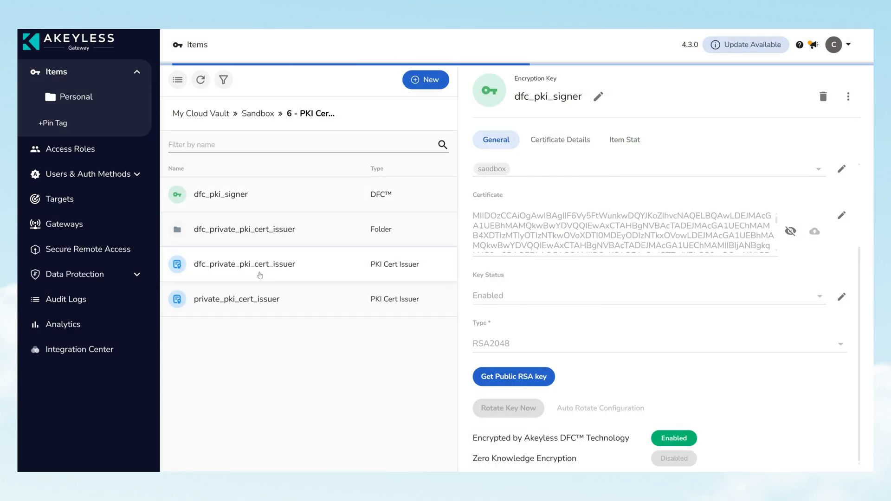
# - Generate a PKI certificate from dfc_private_pki_cert_issuer for the pasted public key
pyautogui.click(244, 263)
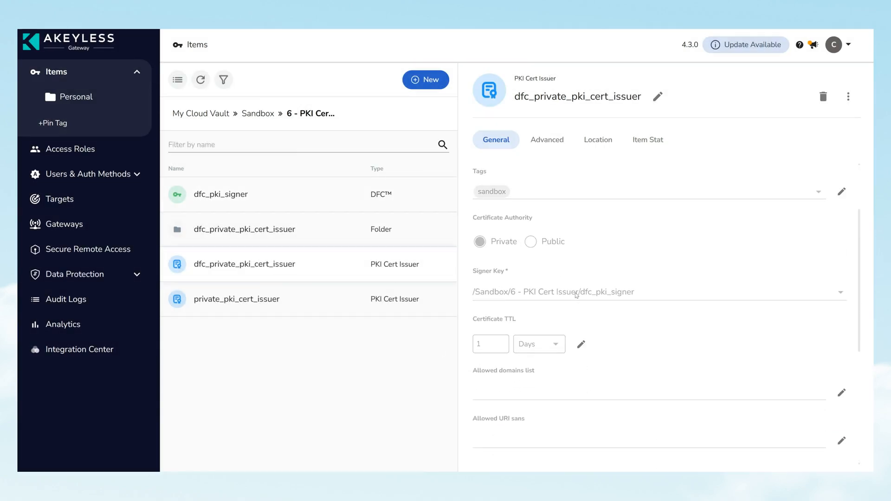
pyautogui.scroll(-3)
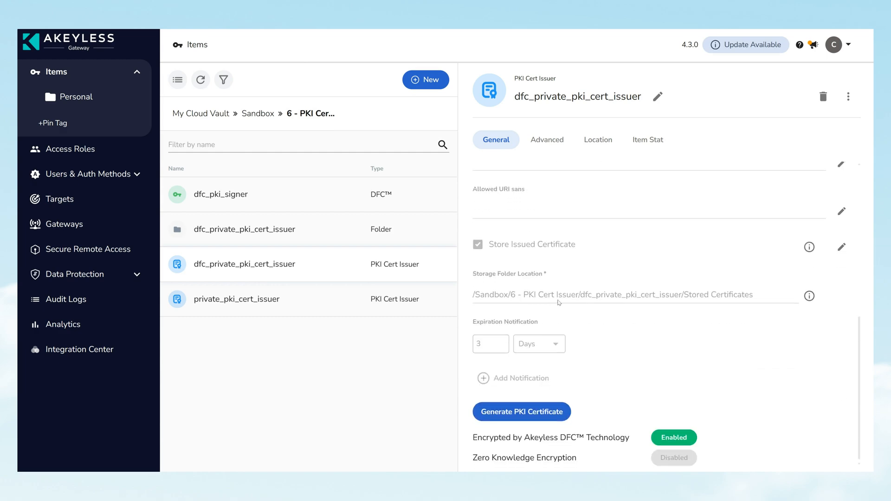
pyautogui.scroll(-3)
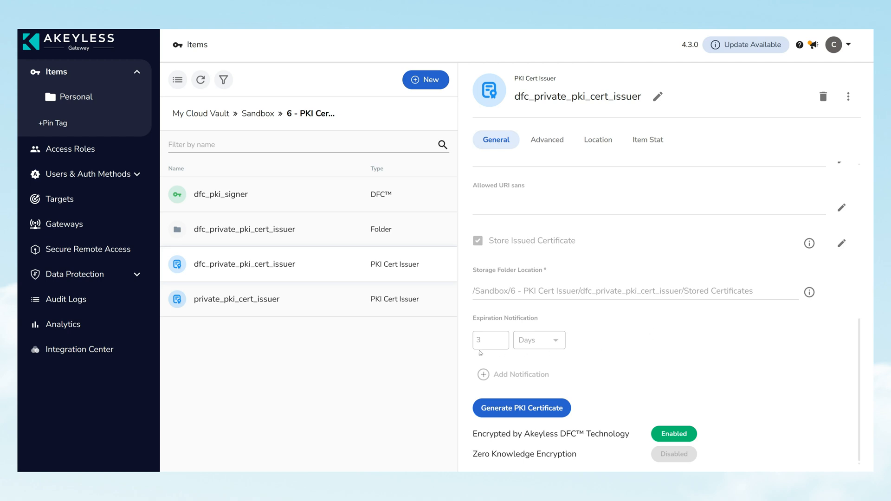
pyautogui.click(521, 408)
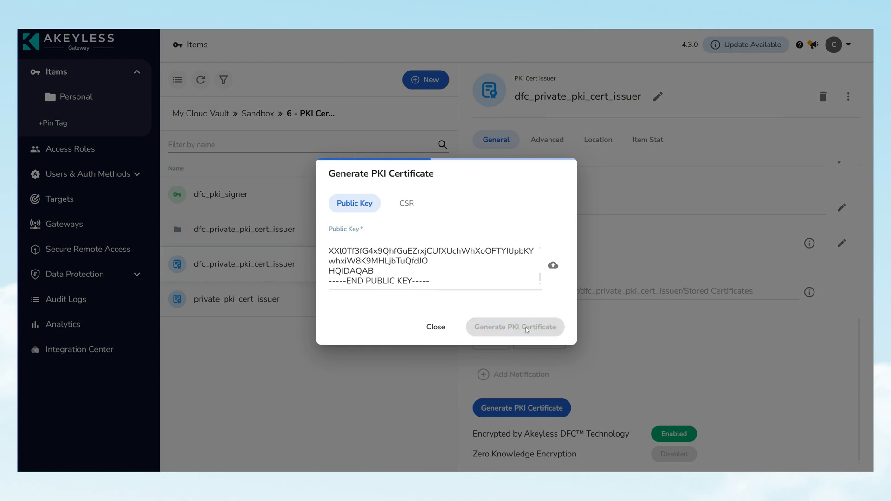
pyautogui.click(515, 327)
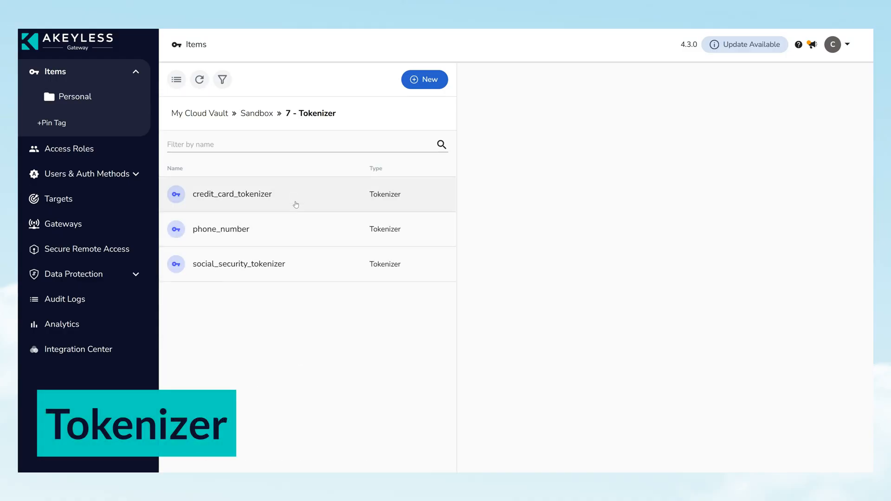
pyautogui.click(233, 194)
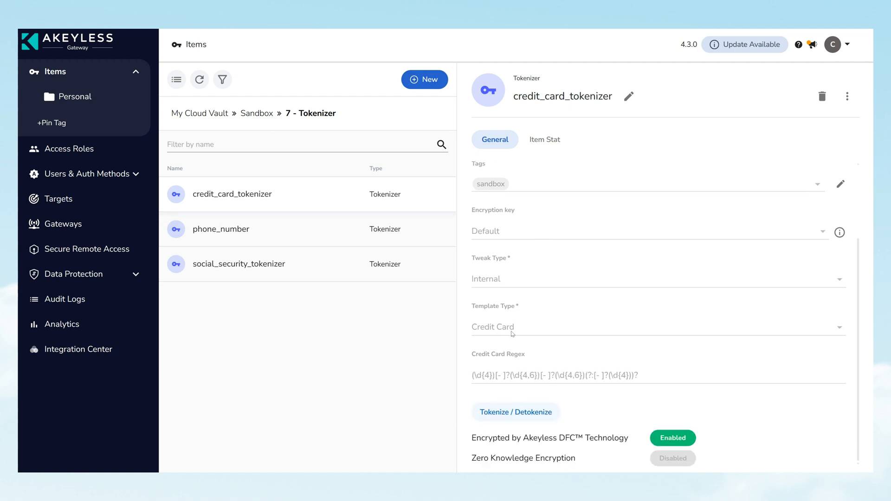
pyautogui.click(514, 413)
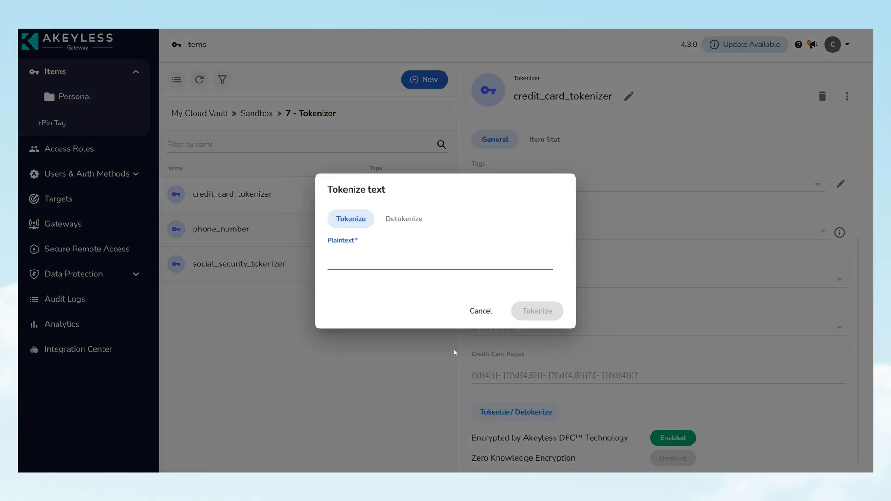
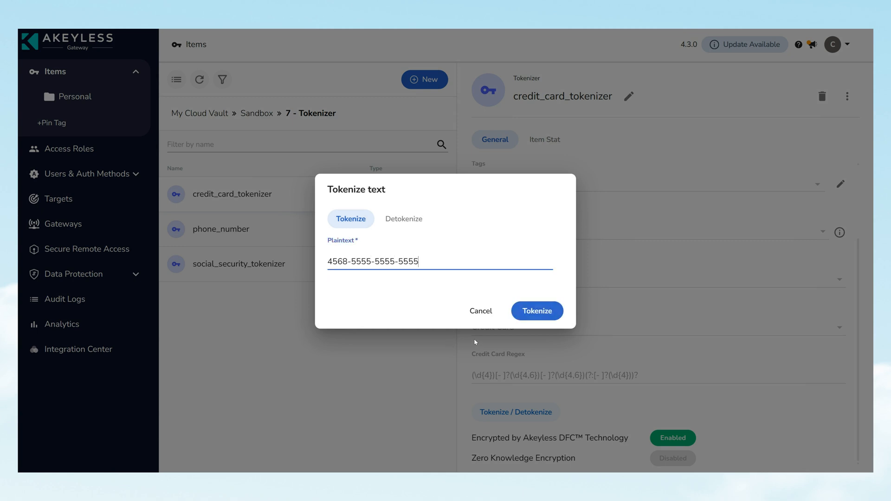
pyautogui.click(536, 311)
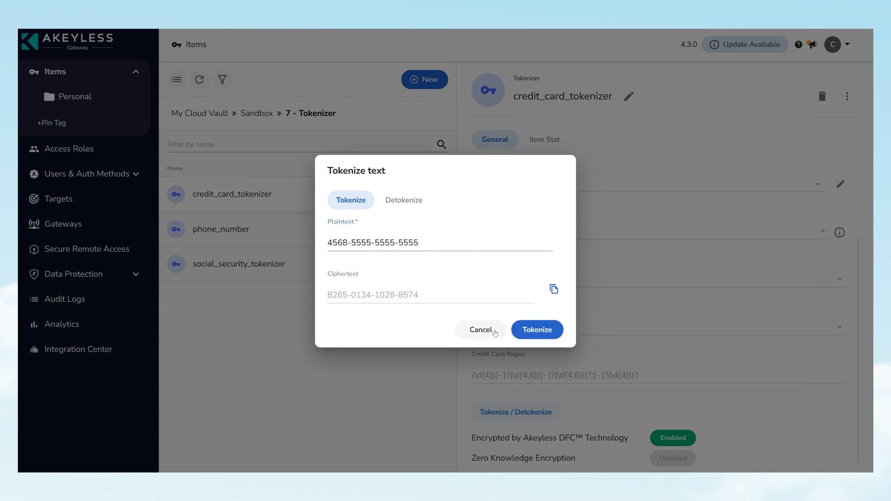
pyautogui.click(404, 200)
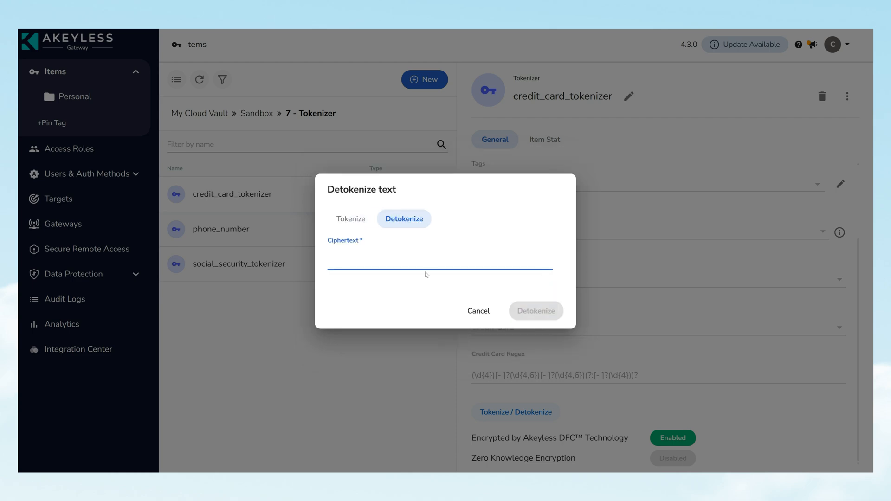
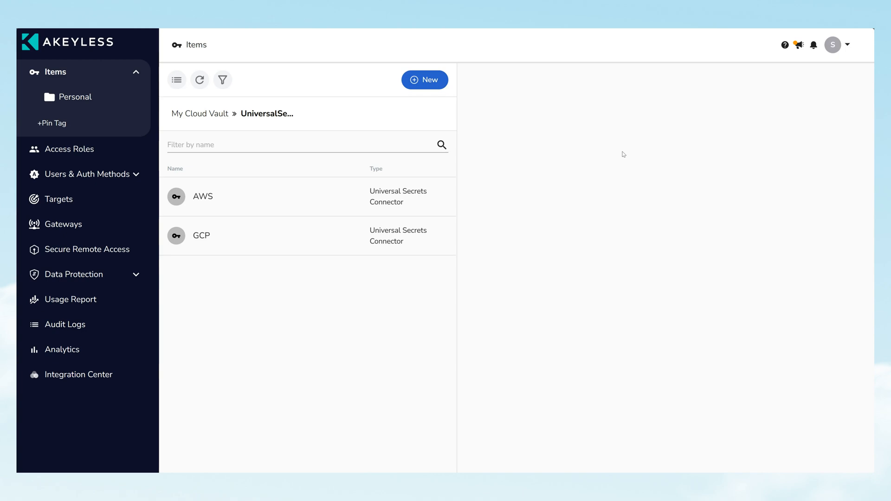
# - Cancel the new Universal Secrets Connector wizard and list the AWS connector's secrets
pyautogui.click(424, 79)
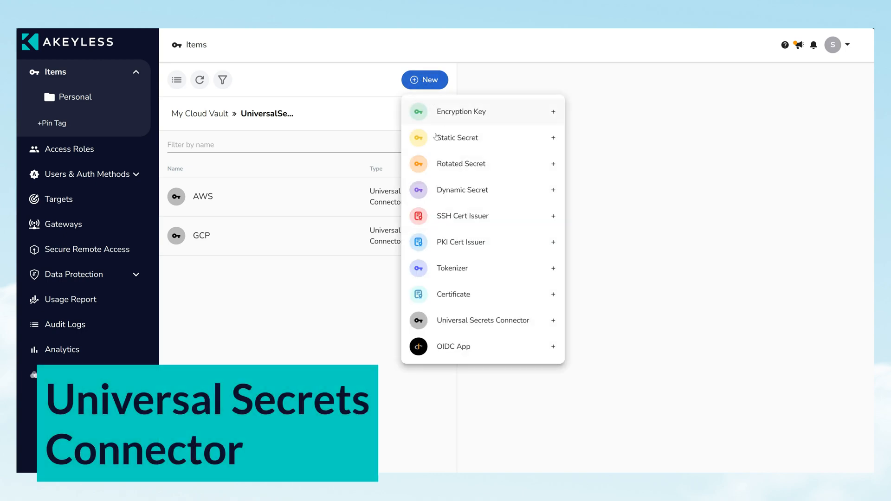
pyautogui.click(482, 320)
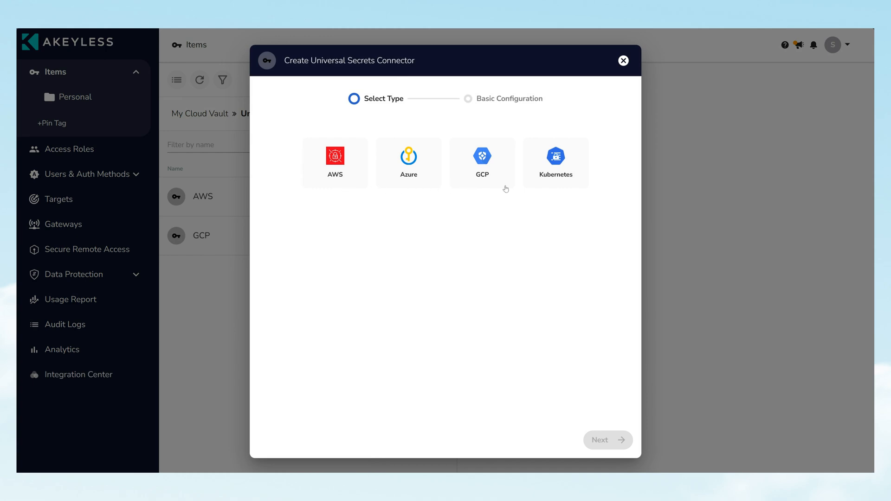
pyautogui.moveTo(623, 61)
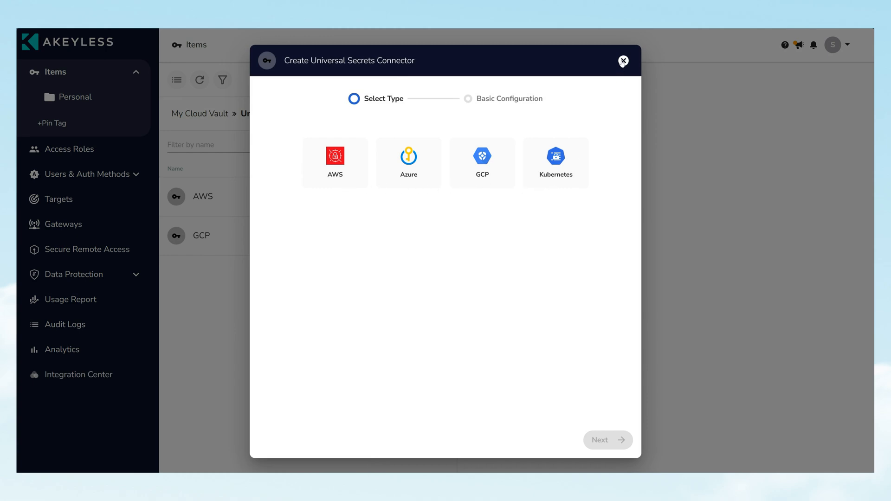
pyautogui.click(623, 61)
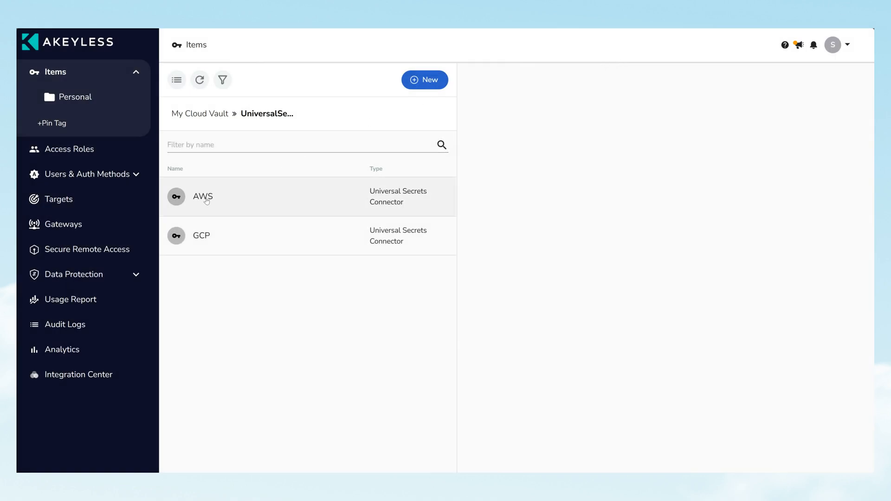
pyautogui.click(203, 197)
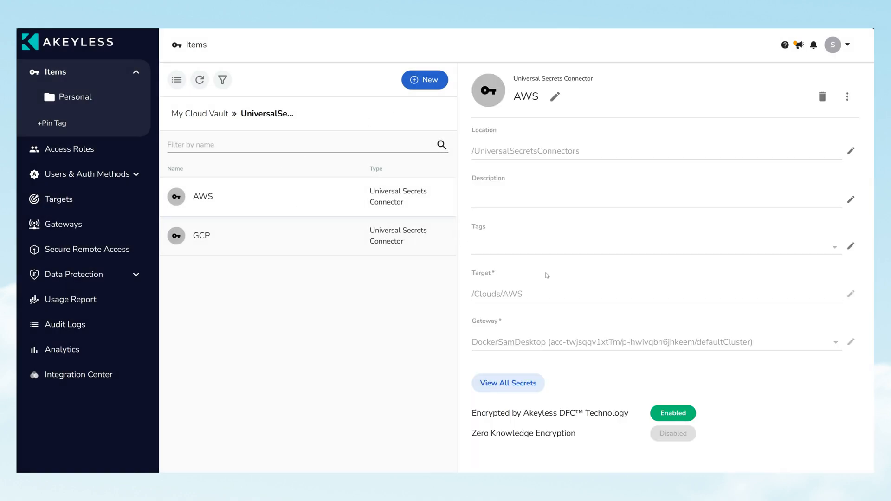
pyautogui.click(507, 383)
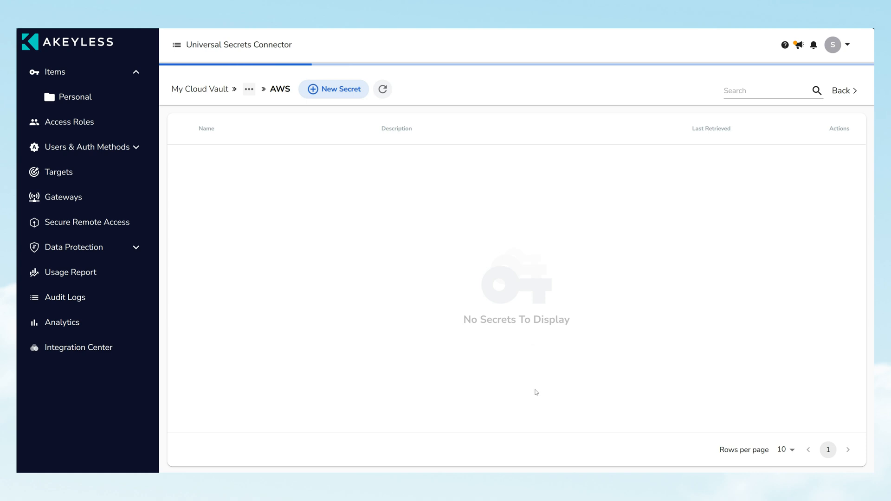
pyautogui.click(333, 88)
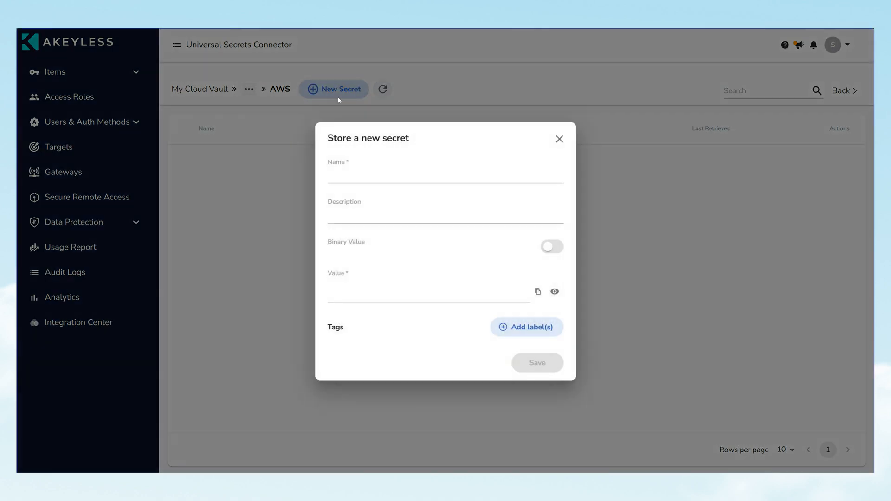
pyautogui.write('hello')
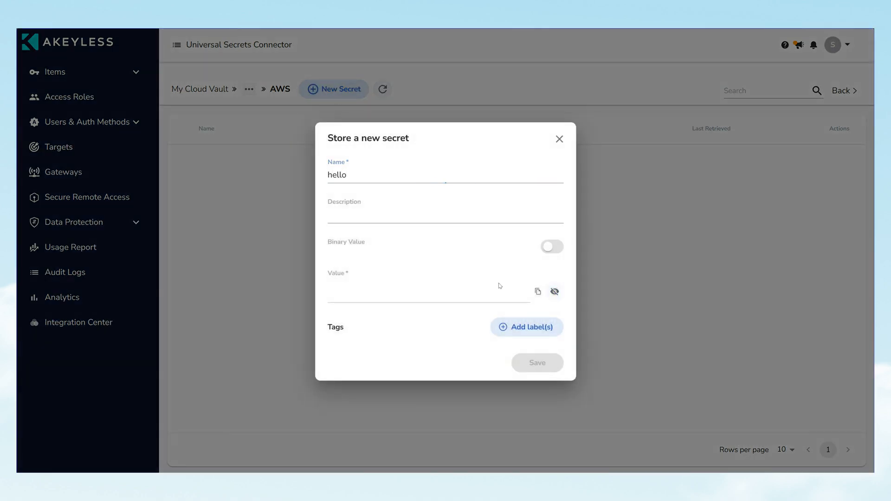
pyautogui.write('world')
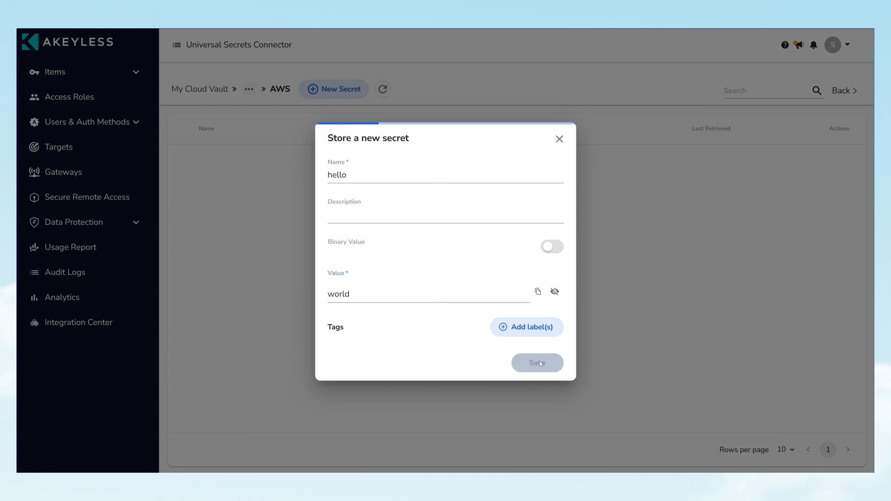
pyautogui.click(536, 364)
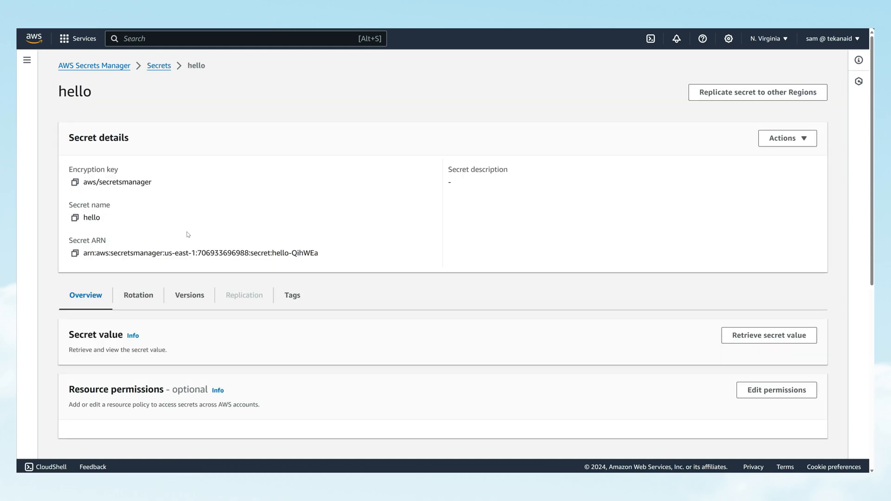
pyautogui.click(769, 335)
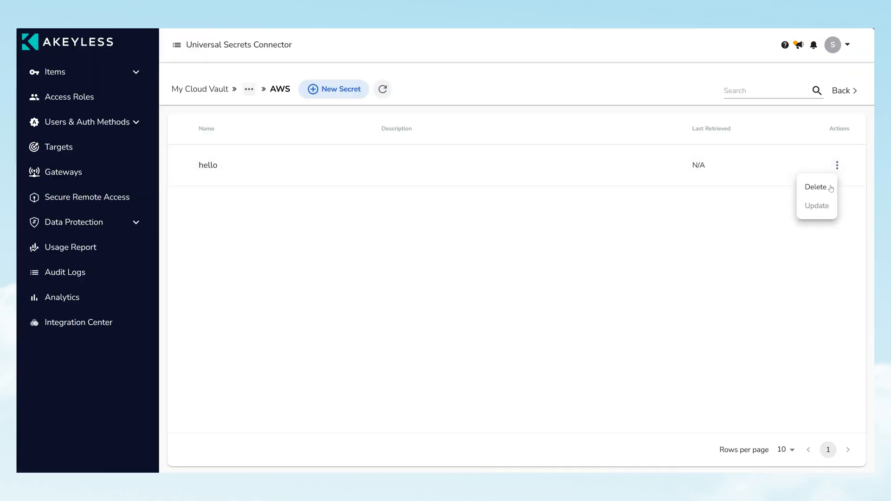
# - Delete the hello secret through its row's Actions menu
pyautogui.click(816, 187)
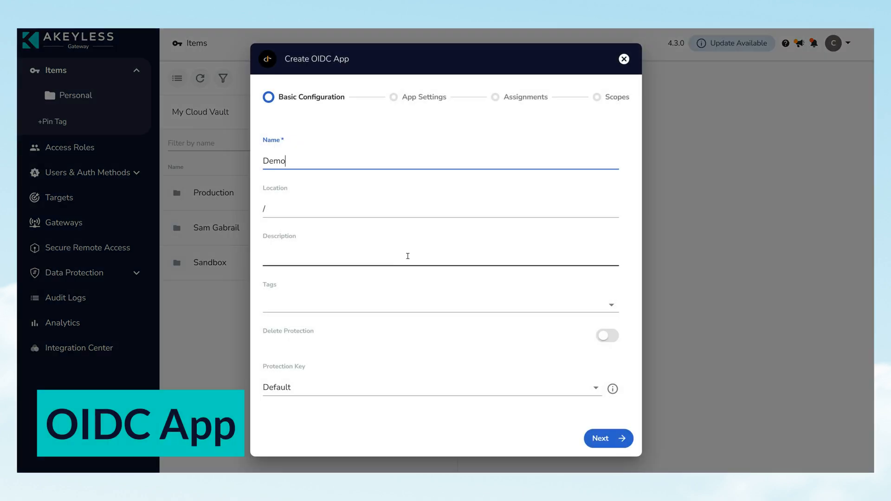
# - Create the Demo OIDC app with 127.0.0.1, start rotating its client secret, then open Access Roles
pyautogui.click(609, 438)
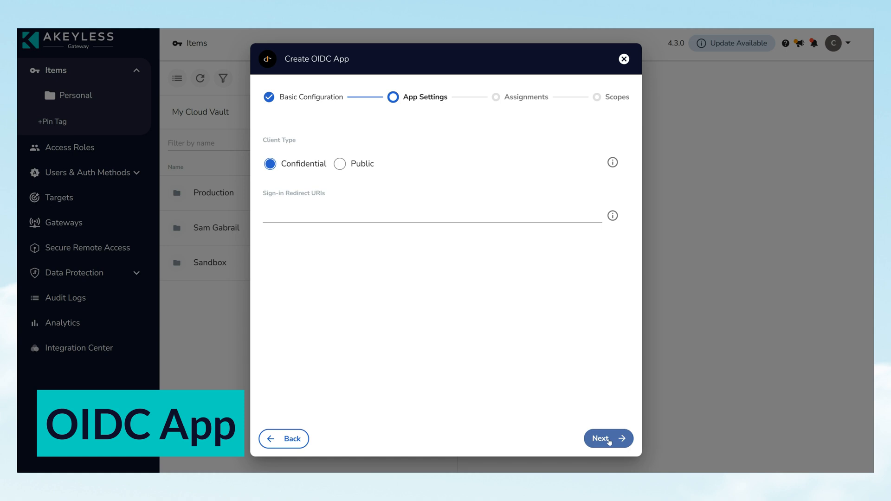
pyautogui.write('127.0.0.1')
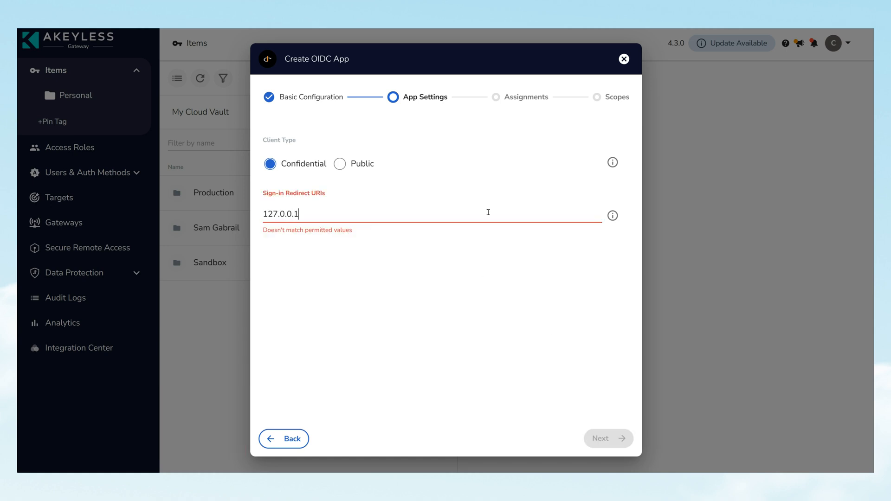
pyautogui.click(608, 438)
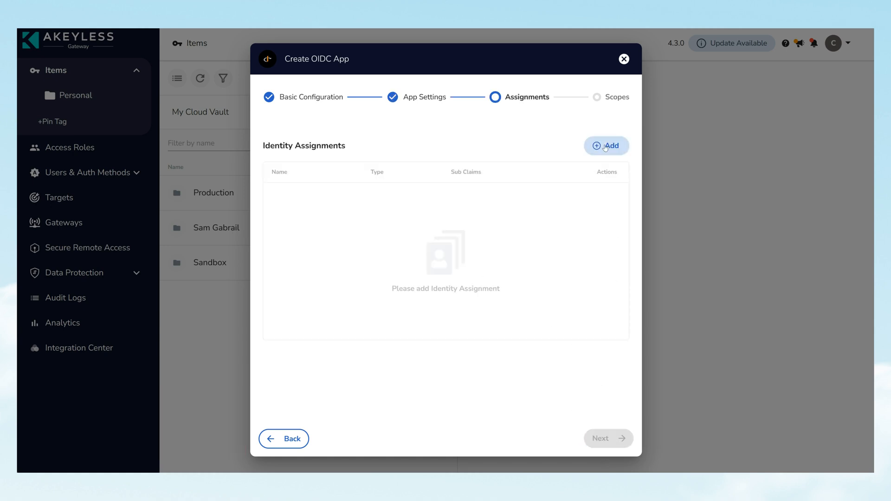
pyautogui.click(608, 438)
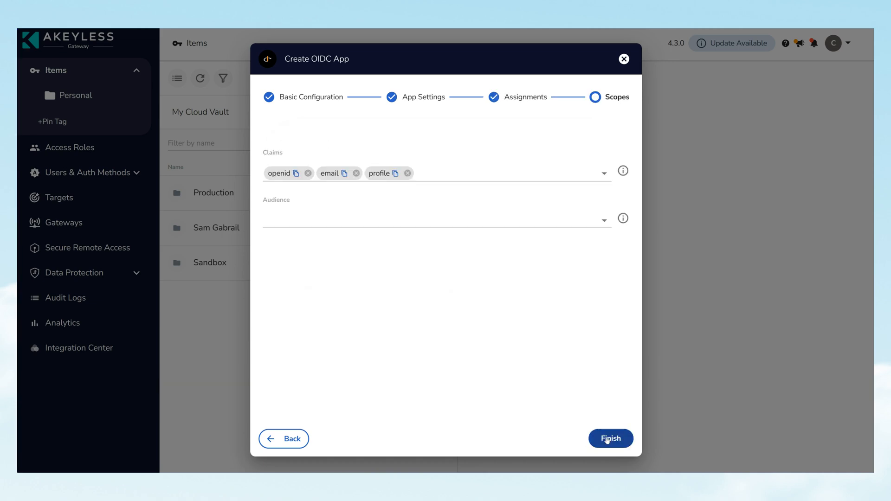
pyautogui.click(611, 438)
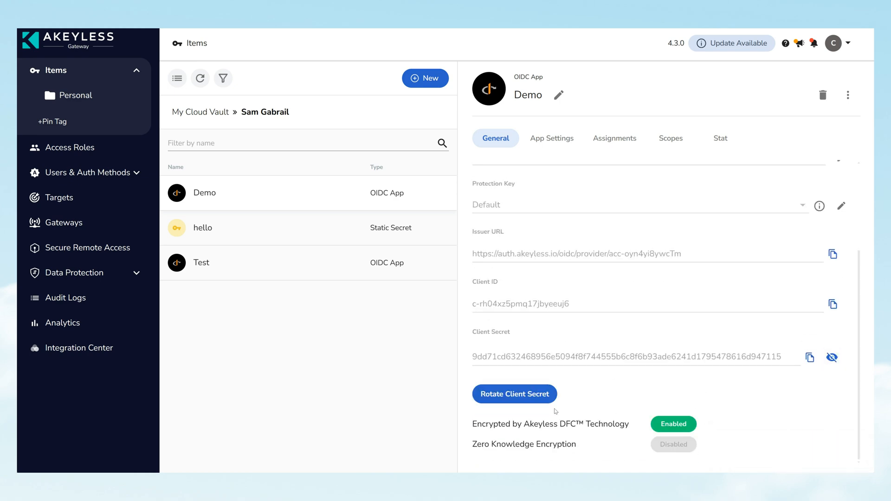
pyautogui.click(514, 394)
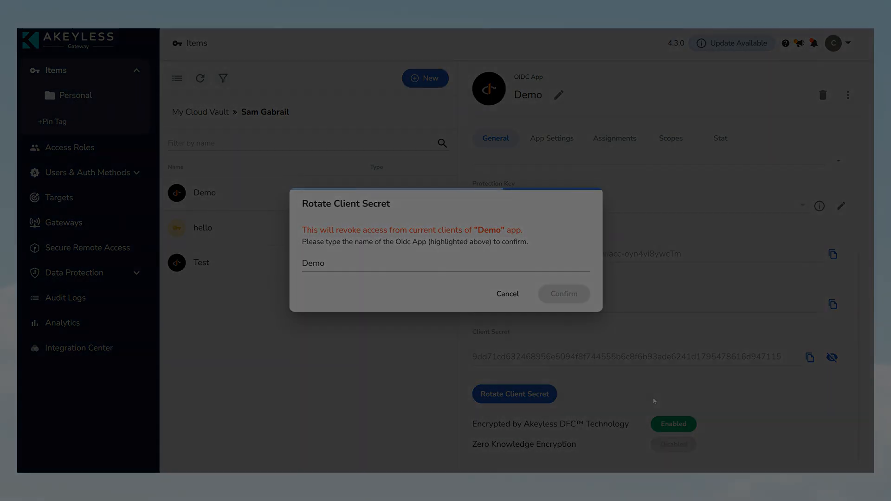
pyautogui.click(70, 121)
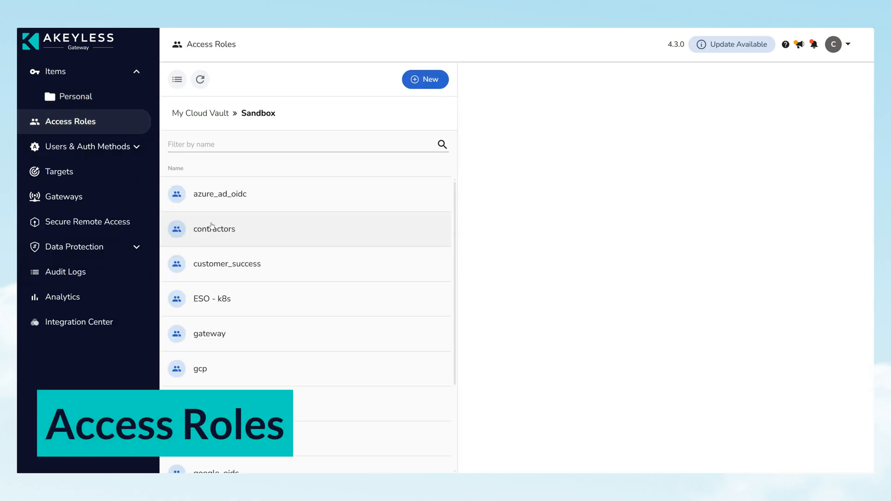
# - Review the azure_ad_oidc role's Rules and Administrative Rules, then expand Users & Auth Methods
pyautogui.click(220, 194)
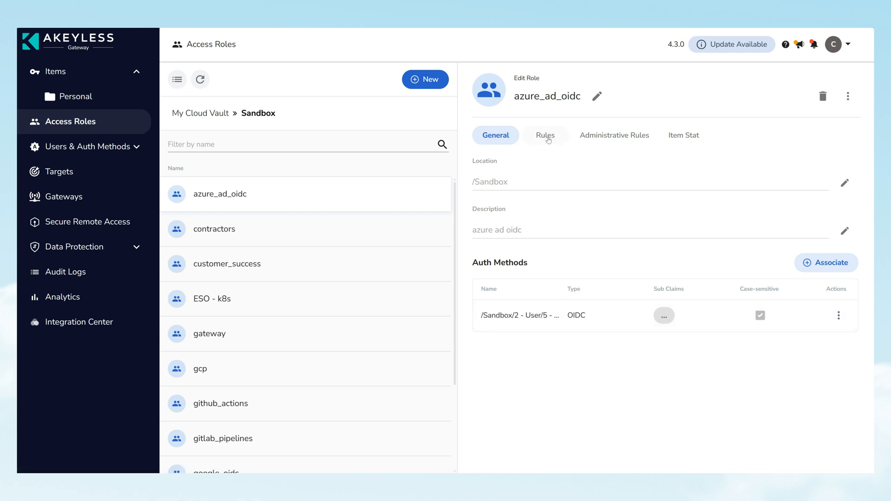
pyautogui.click(544, 135)
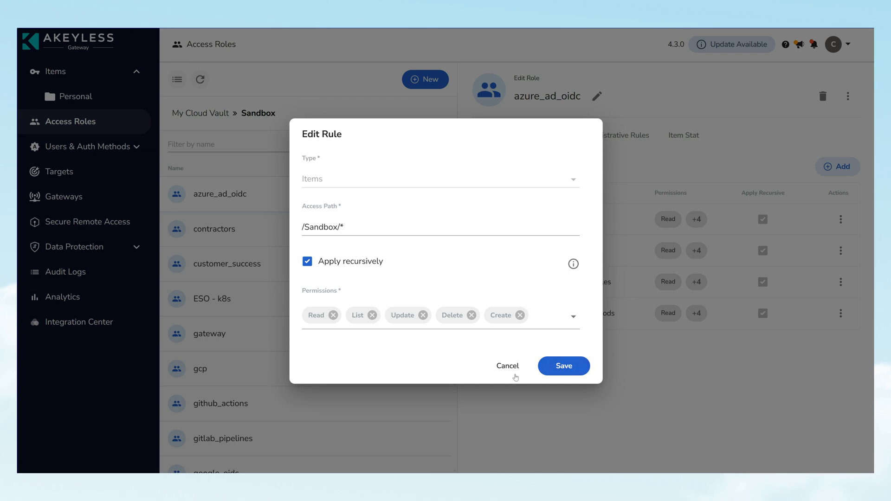
pyautogui.click(507, 366)
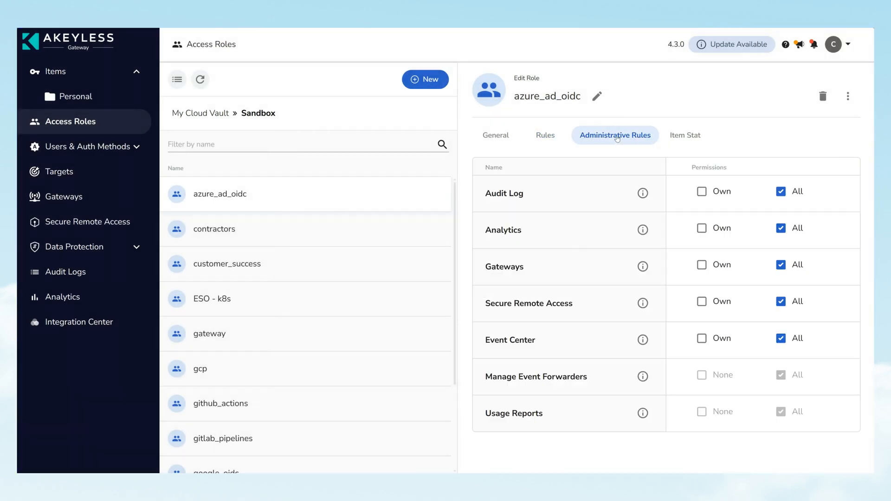
pyautogui.click(85, 147)
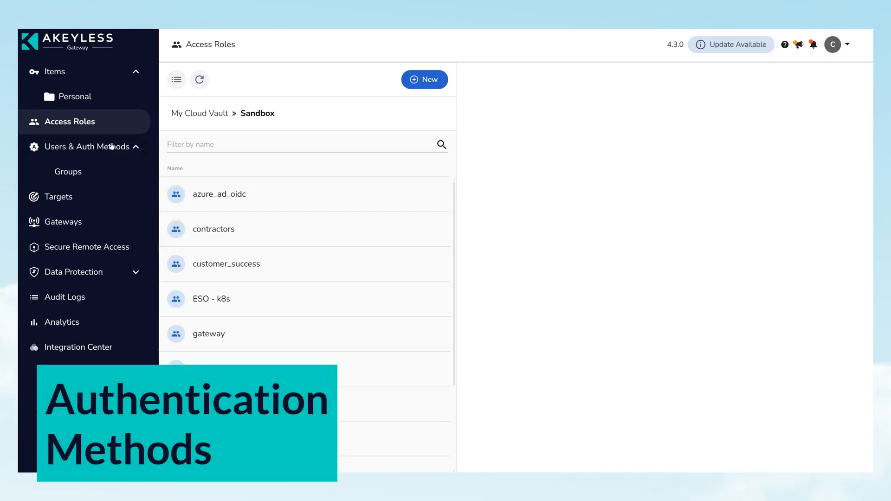
# - Inspect the gke_k8s Kubernetes configuration and the github_actions OAuth 2.0 method, then go to Targets
pyautogui.click(89, 147)
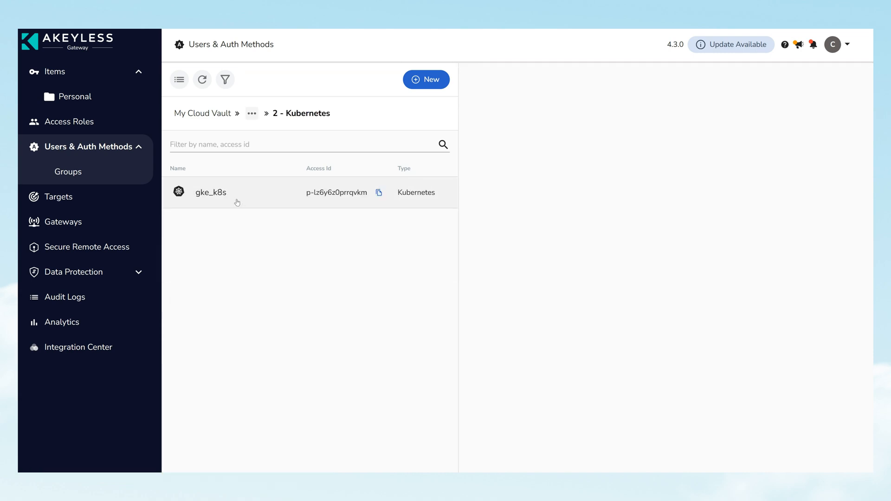
pyautogui.click(211, 192)
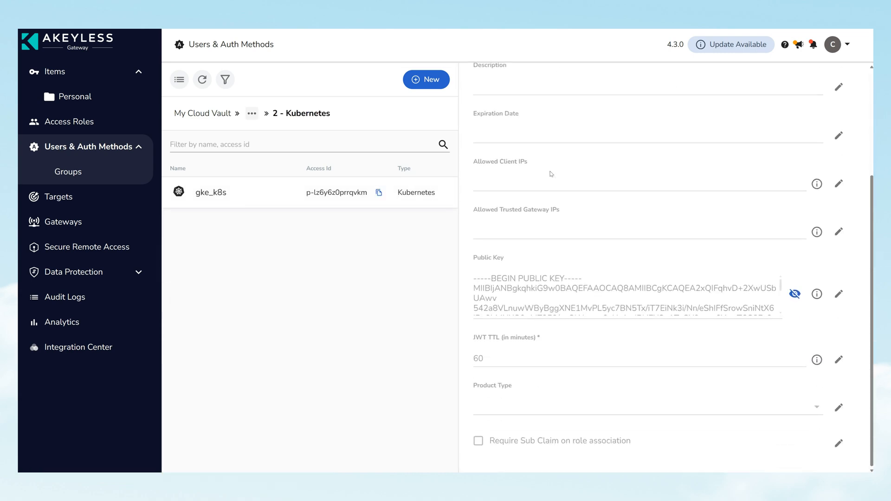
pyautogui.click(562, 140)
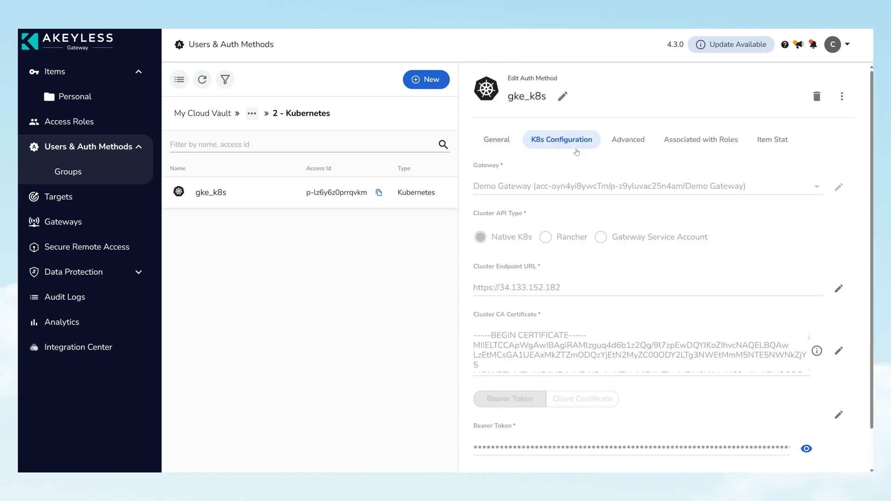
pyautogui.scroll(-3)
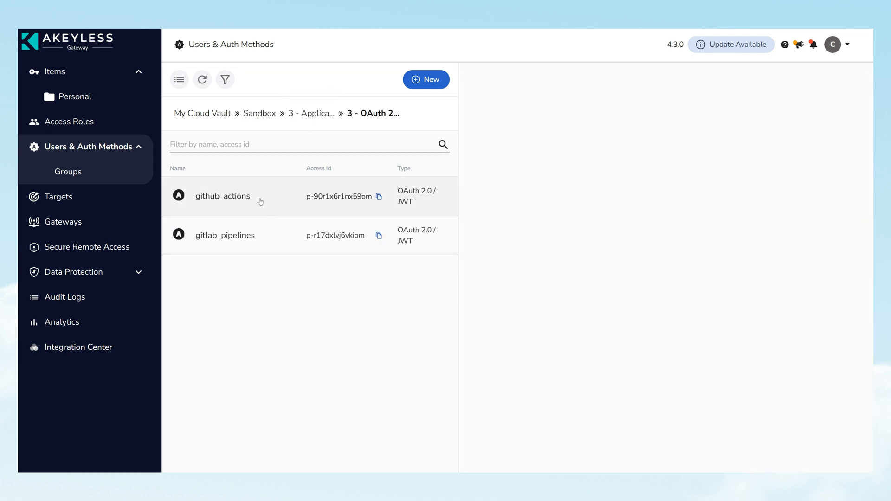
pyautogui.click(222, 196)
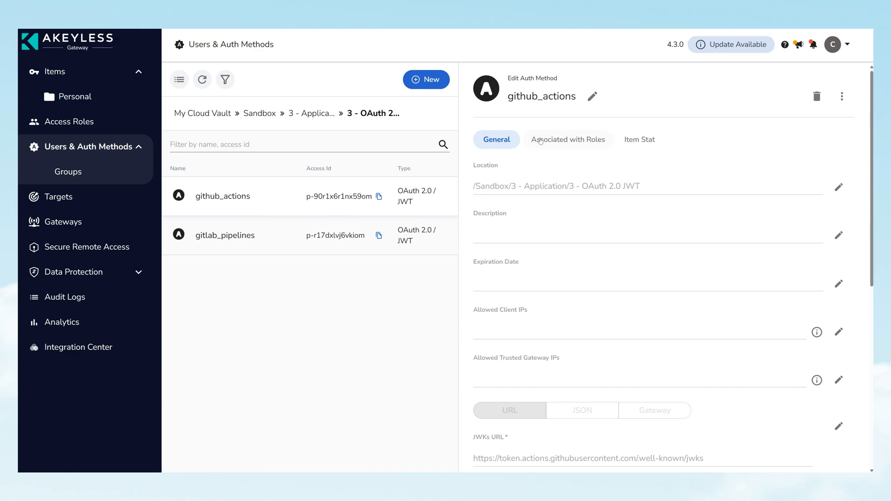
pyautogui.click(61, 197)
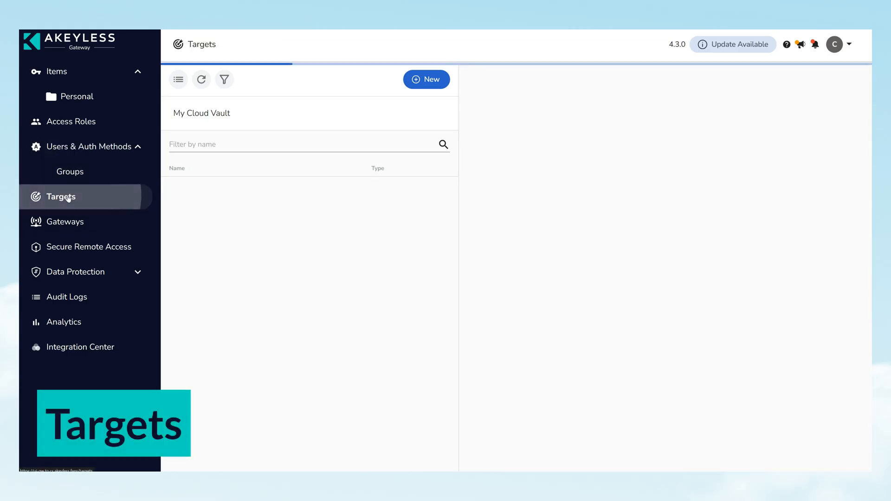
# - Browse the new-target type list and cancel without creating a target
pyautogui.click(427, 78)
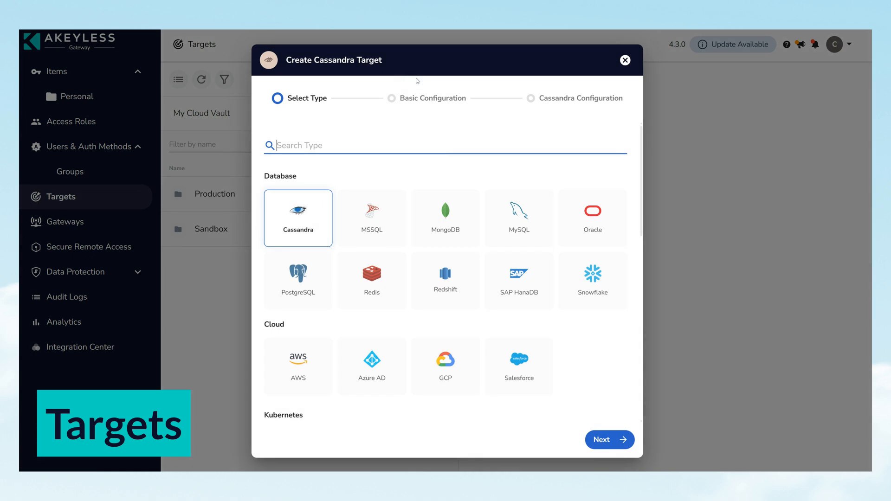
pyautogui.scroll(-3)
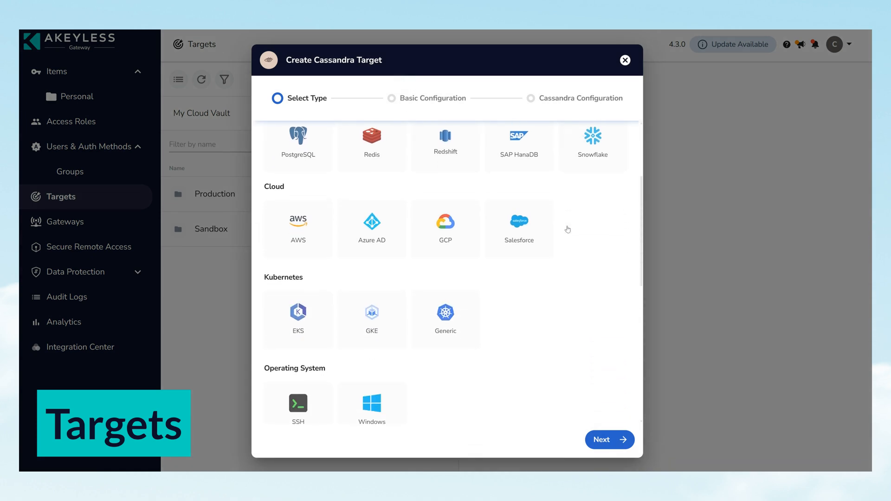
pyautogui.scroll(-3)
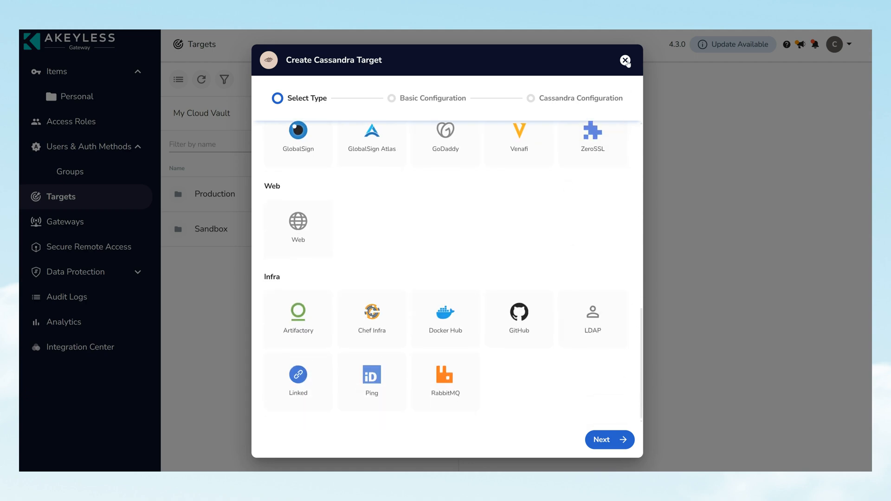
pyautogui.click(625, 61)
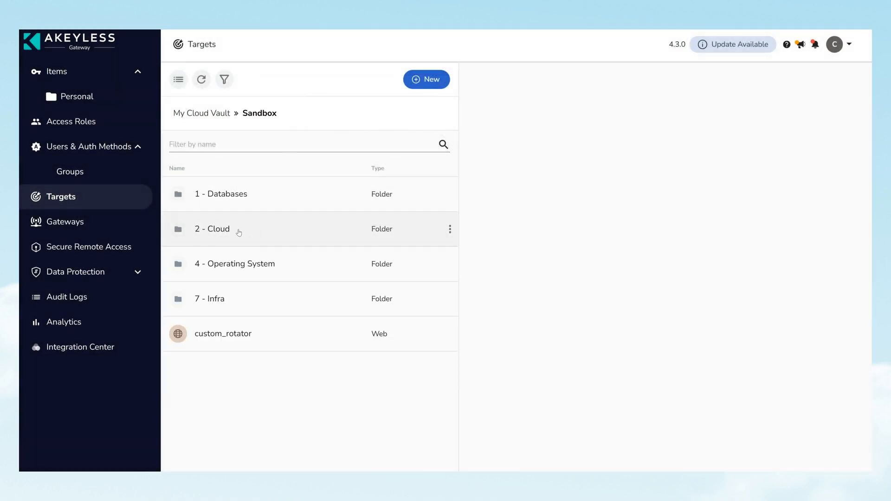
pyautogui.moveTo(266, 251)
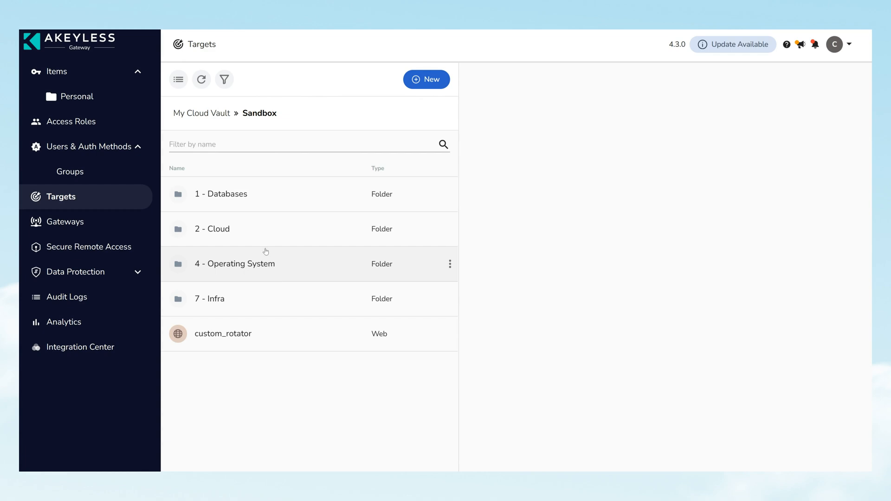
# - Open the aws target in 2 - Cloud and show its Associated Items
pyautogui.doubleClick(212, 228)
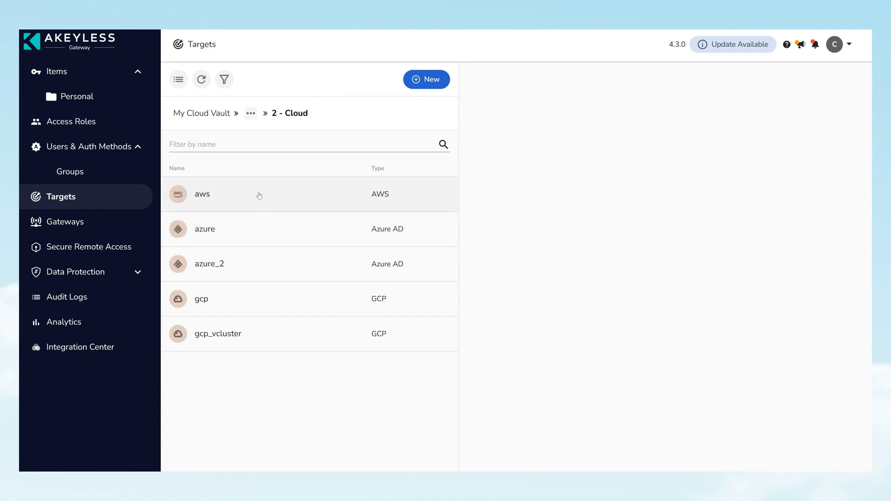
pyautogui.click(202, 194)
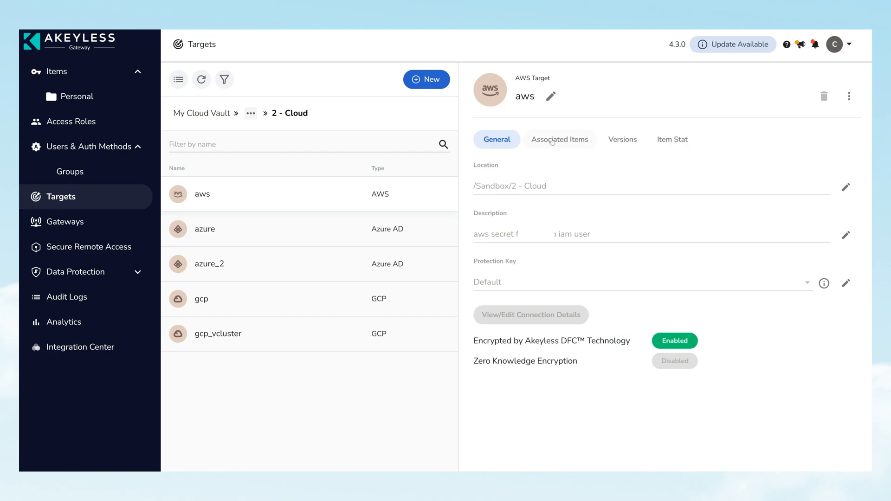
pyautogui.click(560, 139)
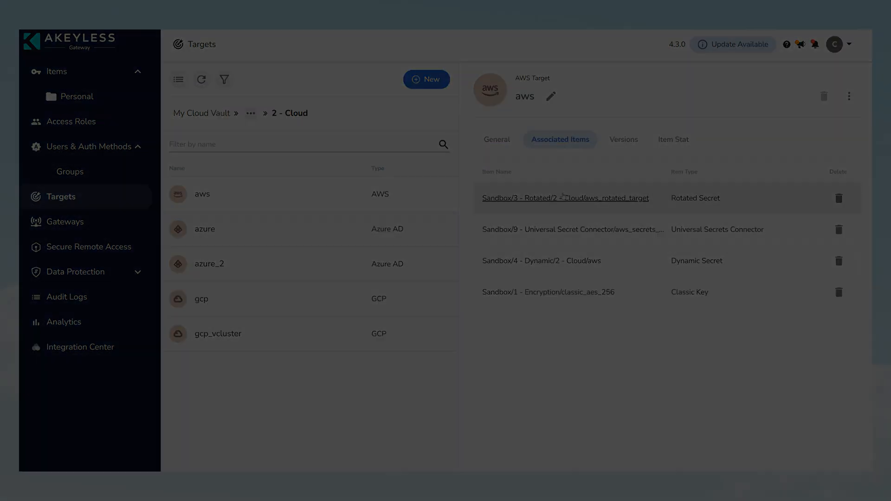
# - Return to the aws target's general details, then open Demo Gateway and its General configuration
pyautogui.click(495, 140)
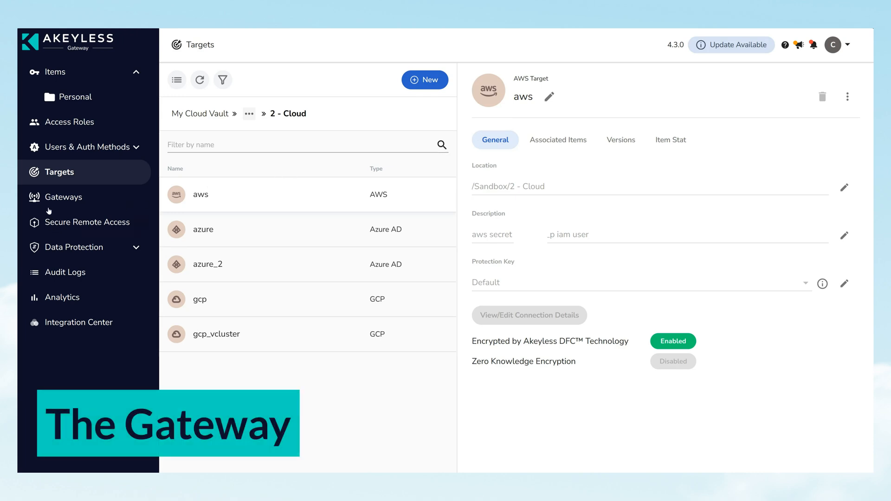
pyautogui.click(63, 197)
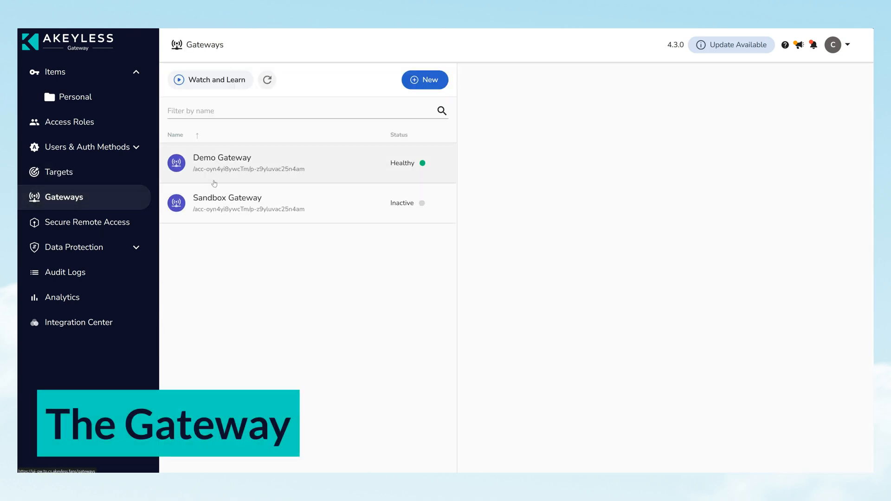
pyautogui.click(222, 163)
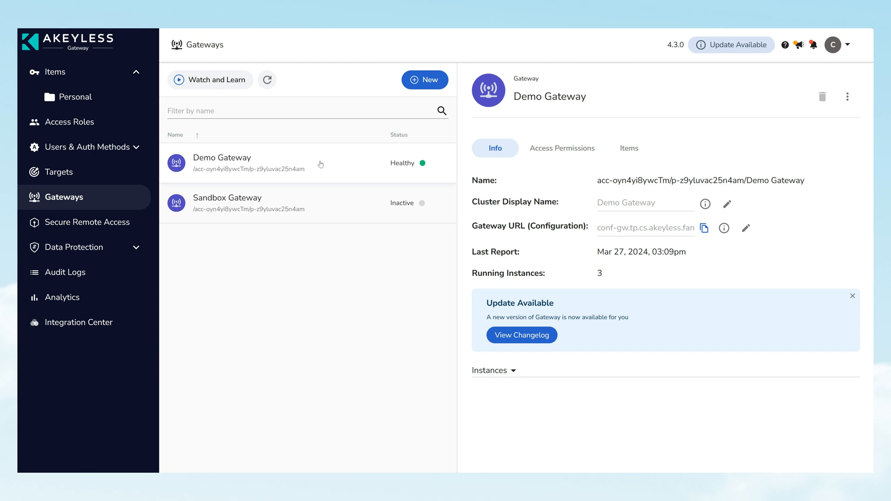
pyautogui.click(562, 148)
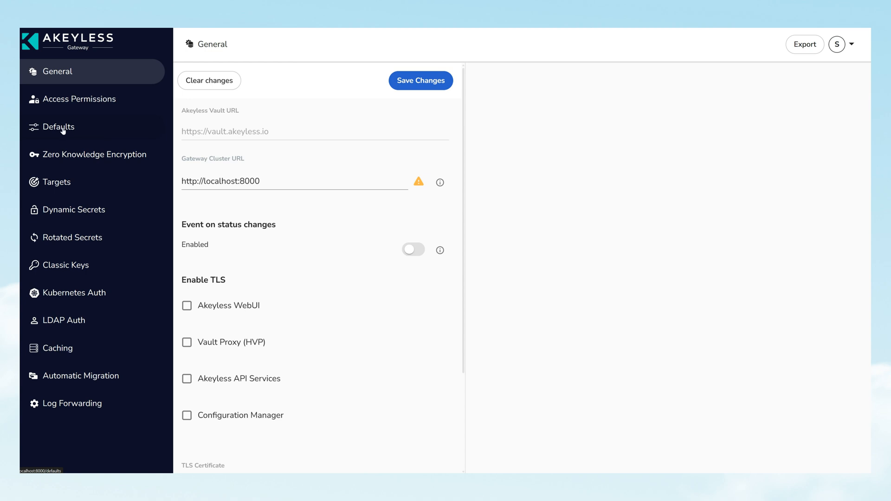
# - View the Docker and Helm customer fragment instructions under Zero Knowledge Encryption, then close them
pyautogui.click(94, 154)
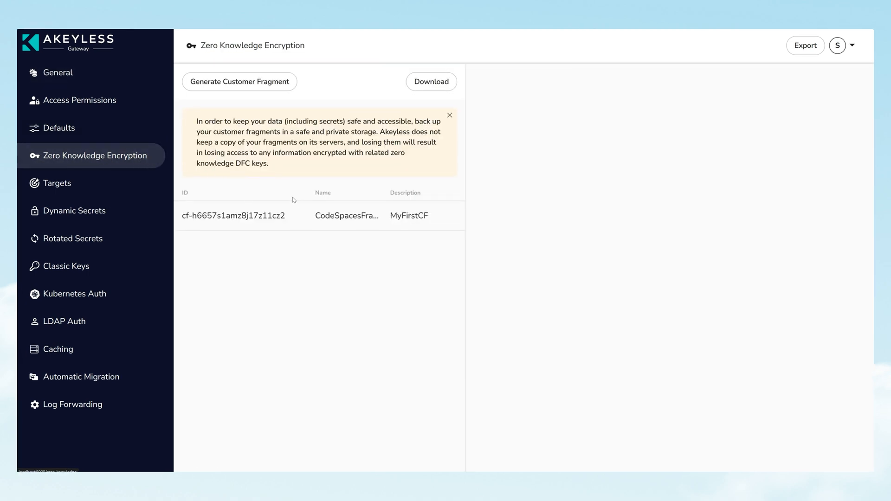
pyautogui.moveTo(259, 93)
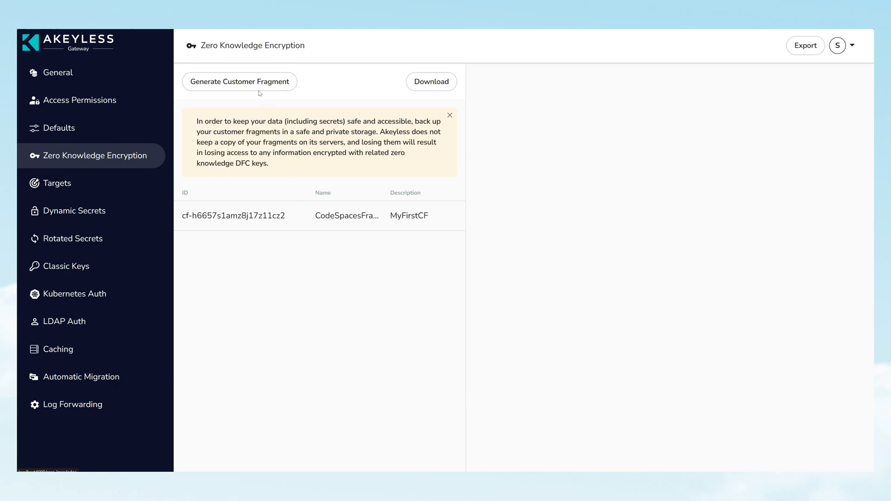
pyautogui.click(240, 81)
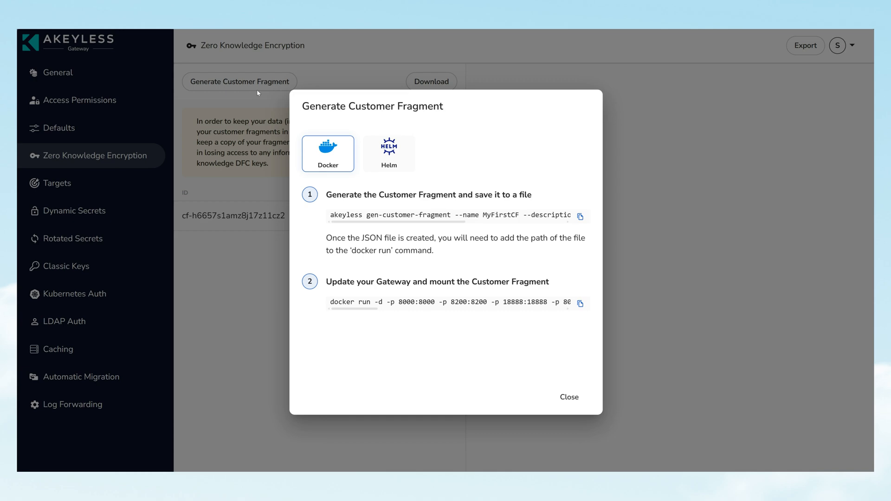
pyautogui.click(389, 154)
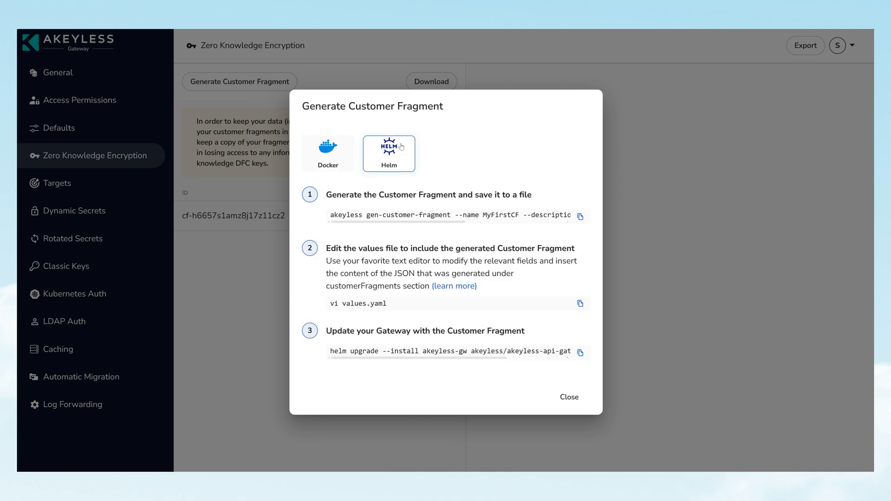
pyautogui.click(569, 397)
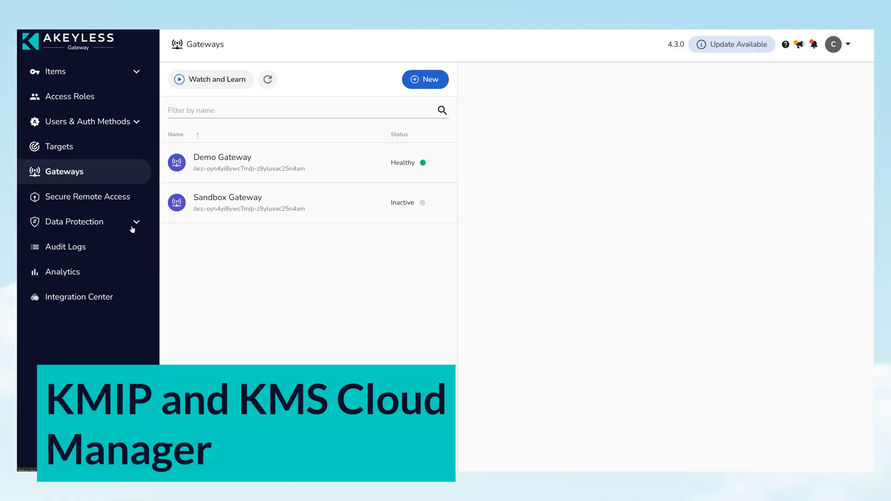
# - View the KMIP server details, the KMS Cloud Manager key overview, and the Usage Report
pyautogui.click(76, 222)
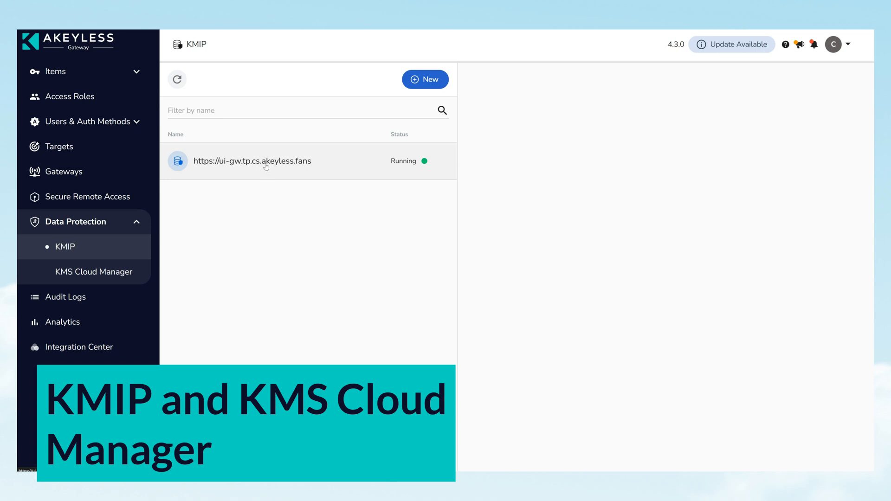
pyautogui.click(251, 161)
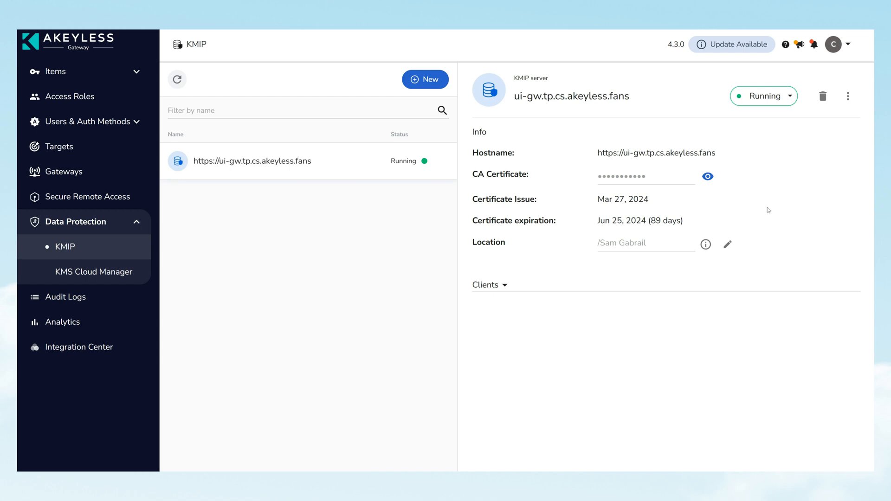
pyautogui.moveTo(67, 278)
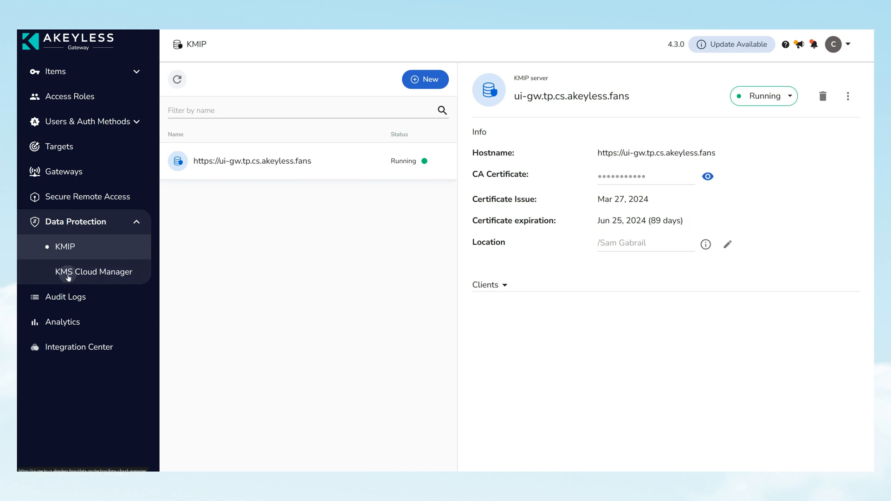
pyautogui.click(94, 272)
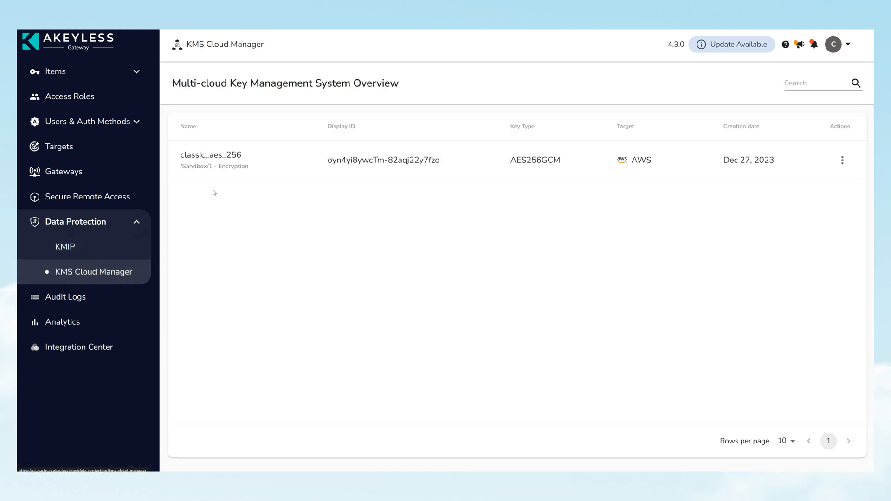
pyautogui.click(71, 248)
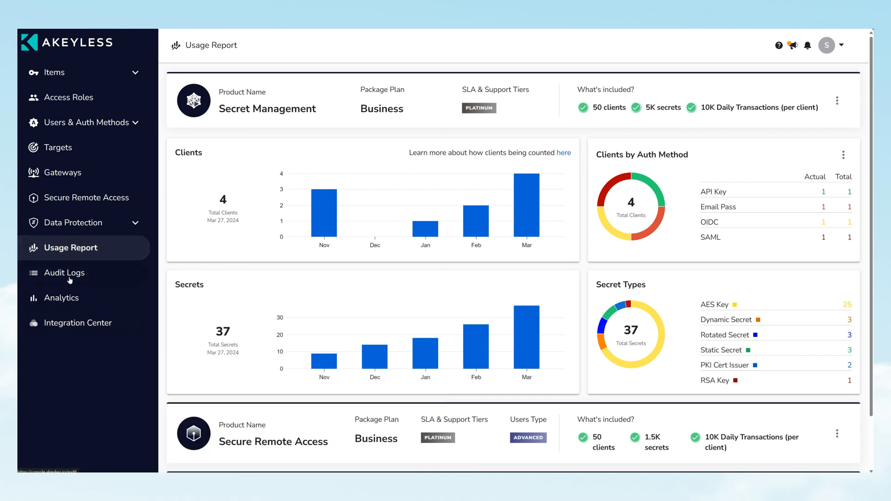
# - View the Audit Logs, then scroll through the Analytics dashboard of item counts
pyautogui.click(64, 273)
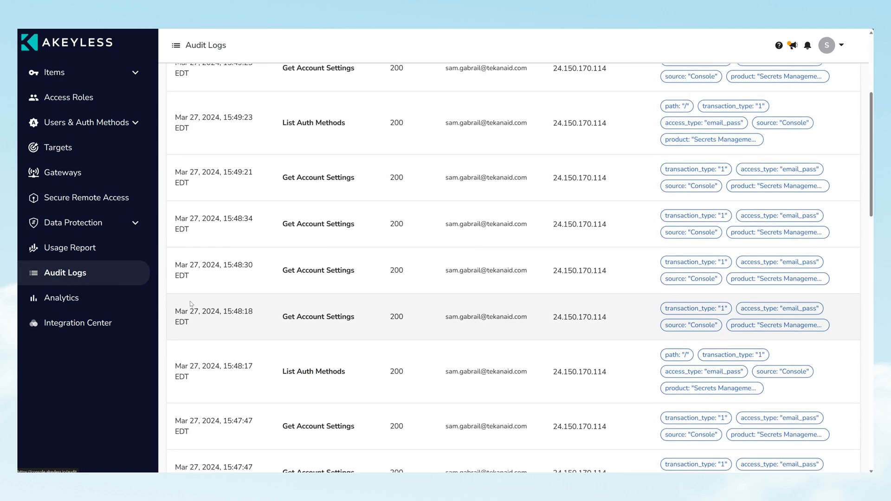
pyautogui.click(60, 297)
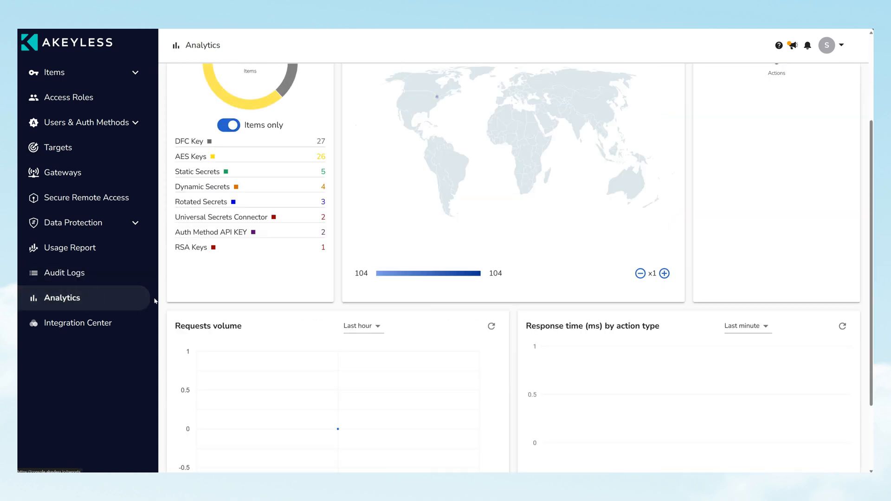
pyautogui.scroll(3)
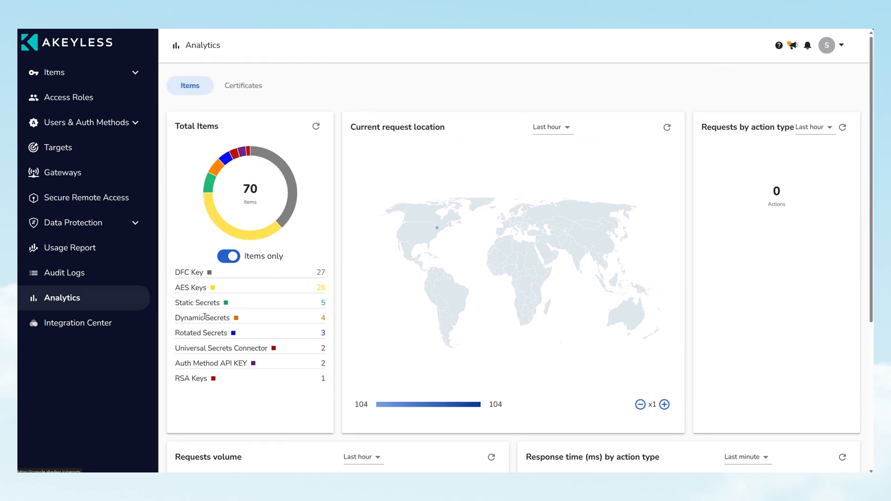
pyautogui.scroll(-3)
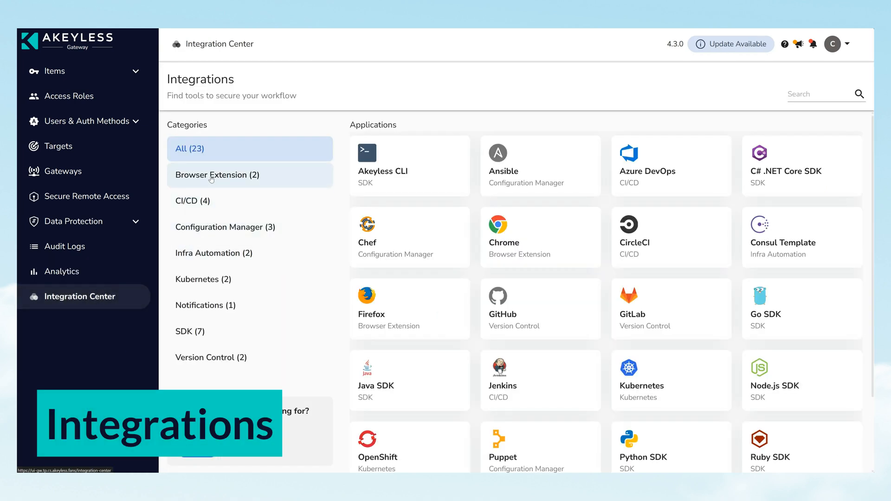
# - Filter integrations by Browser Extension, CI/CD, Configuration Manager, Infra Automation, Kubernetes, Notifications, then SDK
pyautogui.click(217, 175)
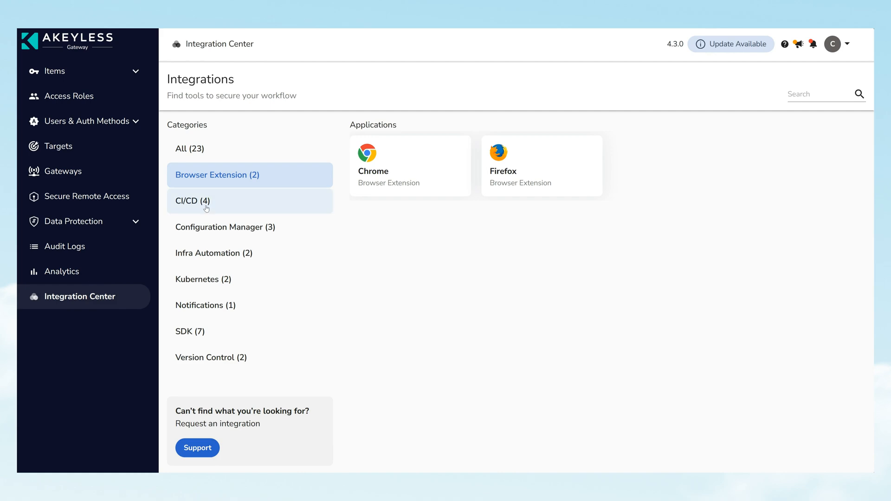
pyautogui.click(191, 200)
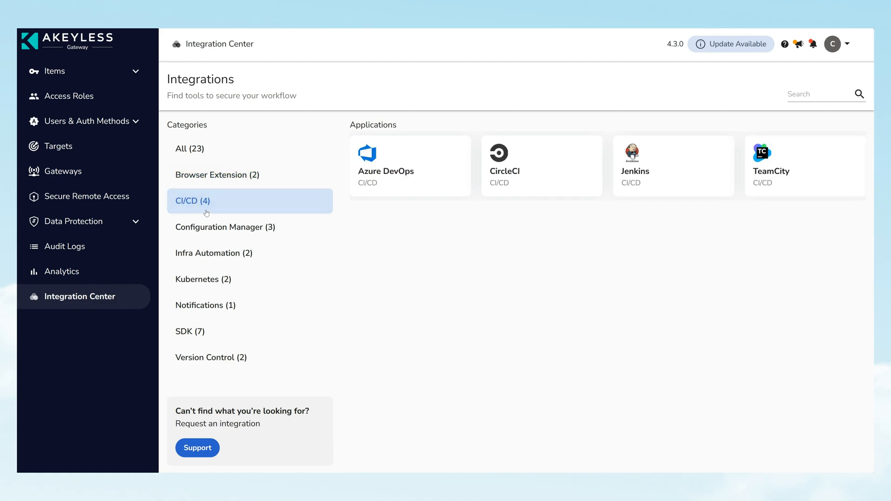
pyautogui.click(225, 227)
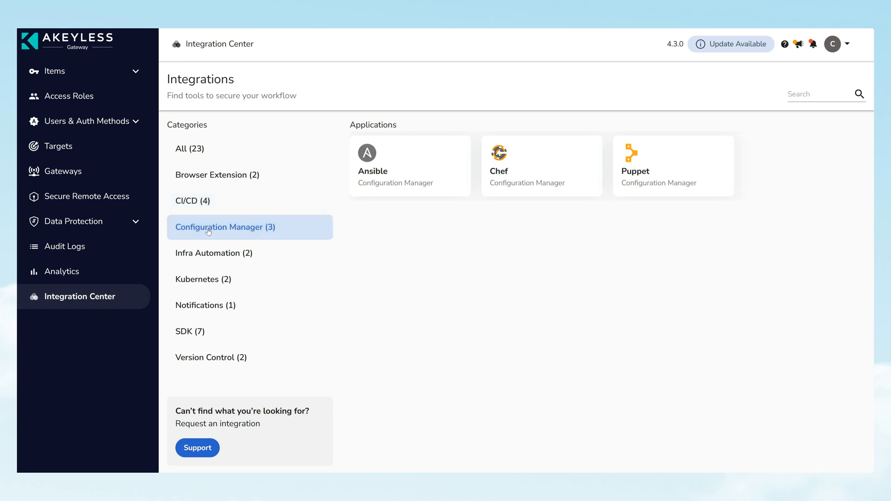
pyautogui.click(213, 253)
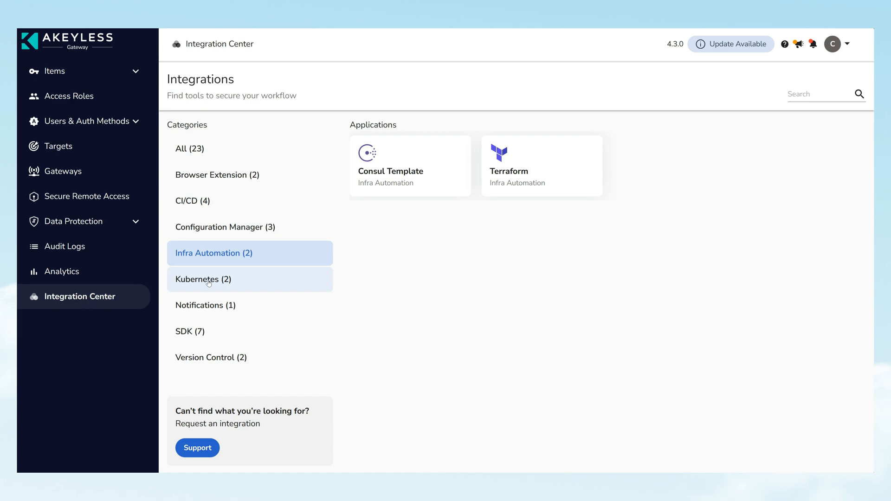
pyautogui.click(203, 279)
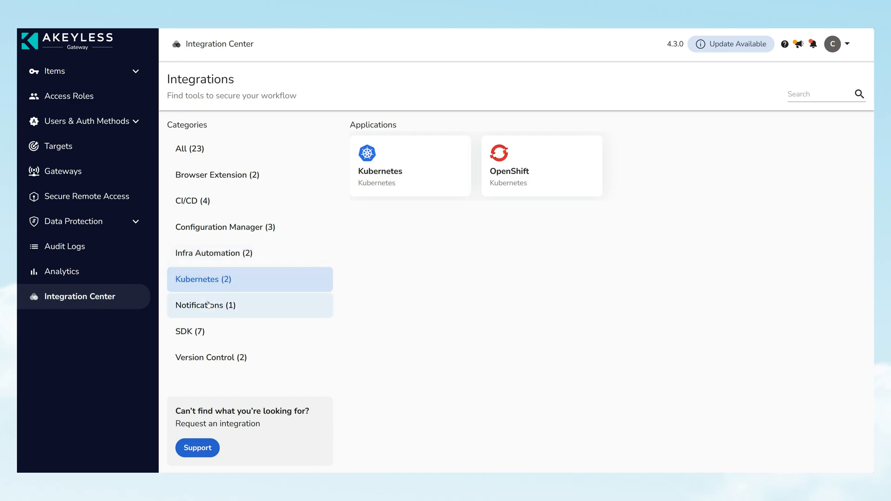
pyautogui.click(191, 331)
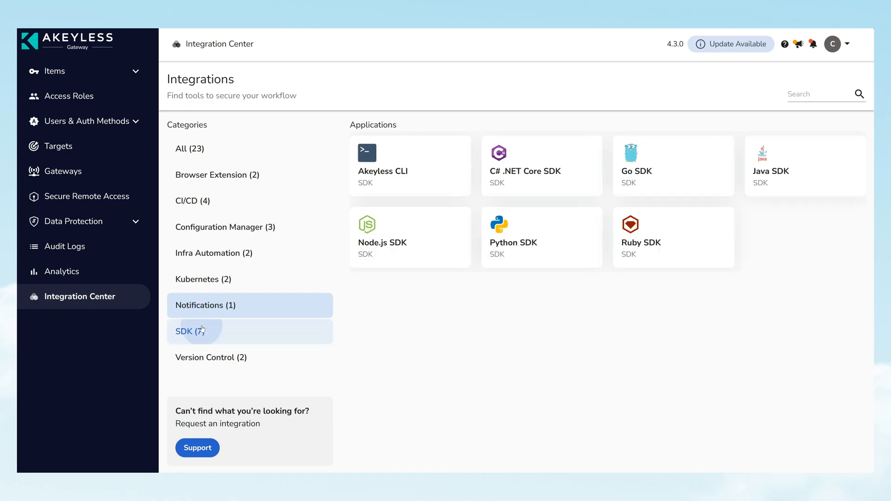
pyautogui.click(210, 358)
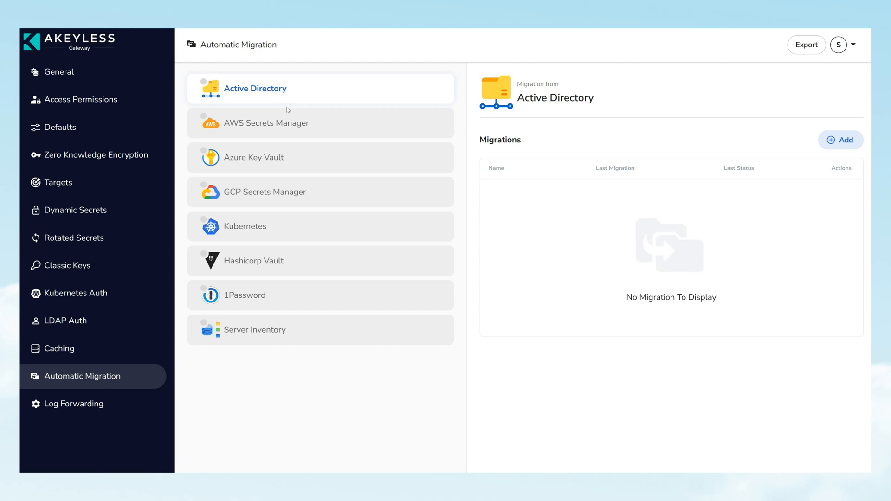
# - Browse AWS Secrets Manager, Azure Key Vault, 1Password and Hashicorp Vault migrations, then add one
pyautogui.click(268, 123)
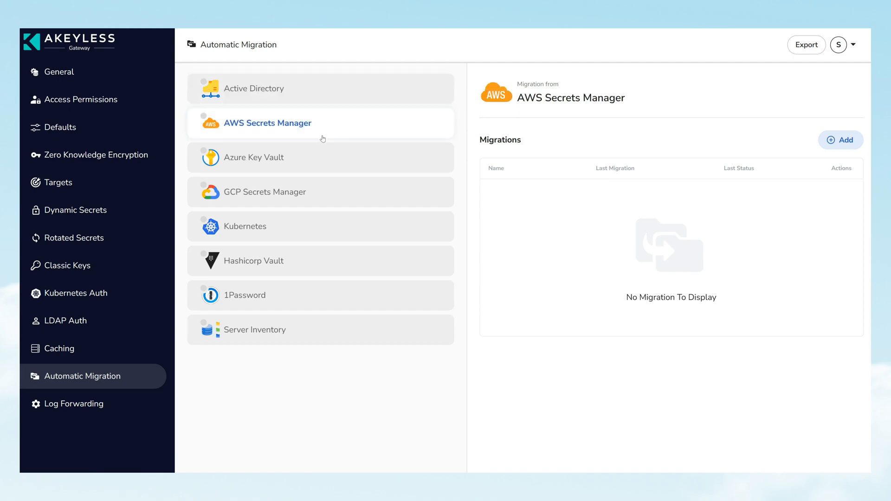
pyautogui.click(254, 158)
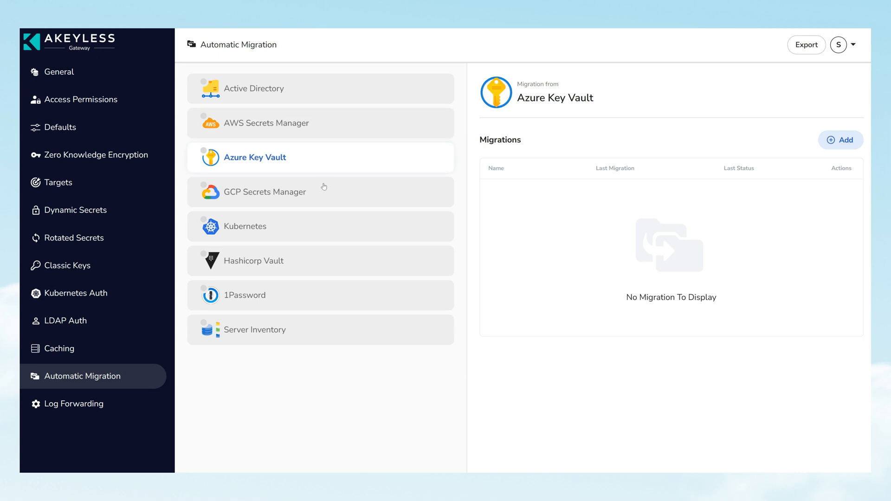
pyautogui.click(320, 192)
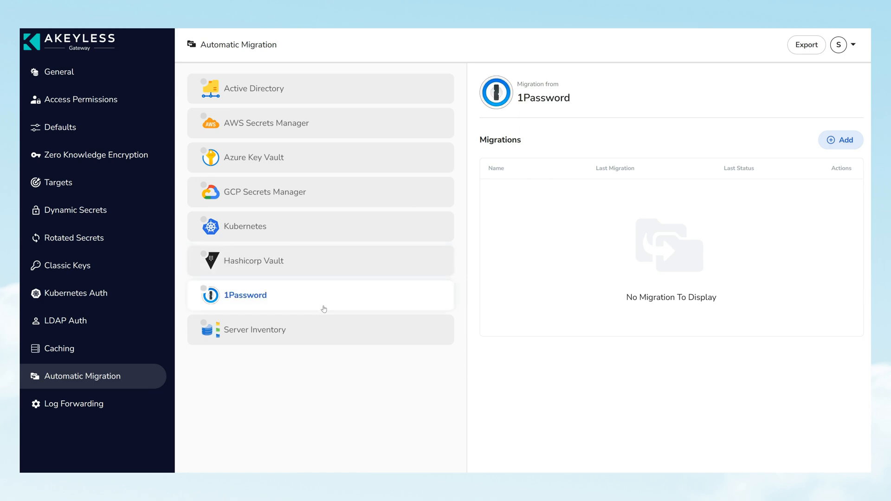
pyautogui.click(255, 330)
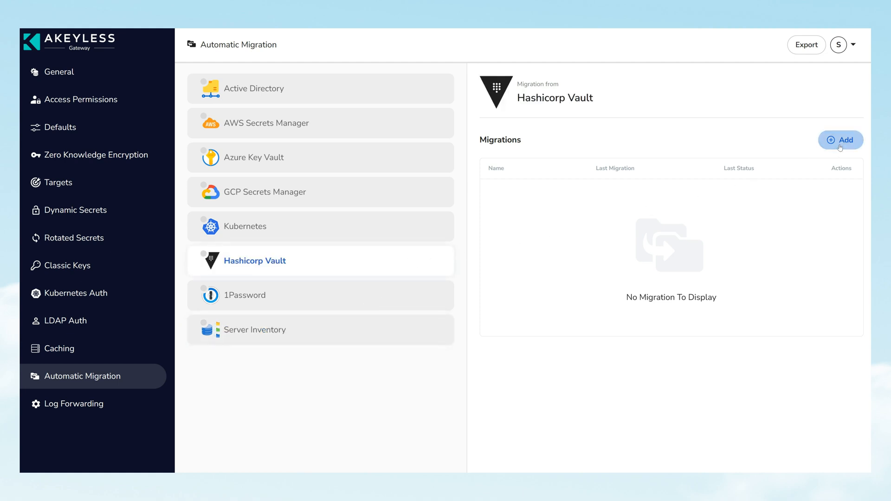
pyautogui.click(841, 140)
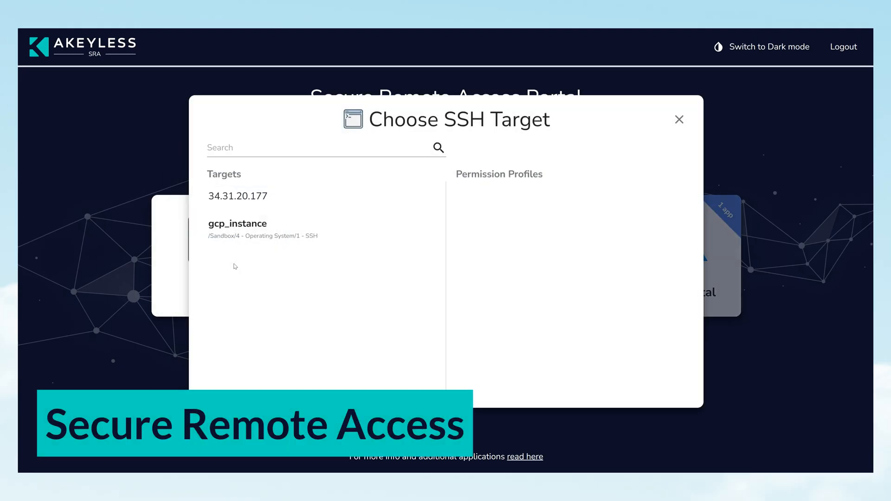
# - Dismiss the SSH and PostgreSQL choosers, connect to azure_portal_access, and postpone authenticator setup
pyautogui.click(237, 196)
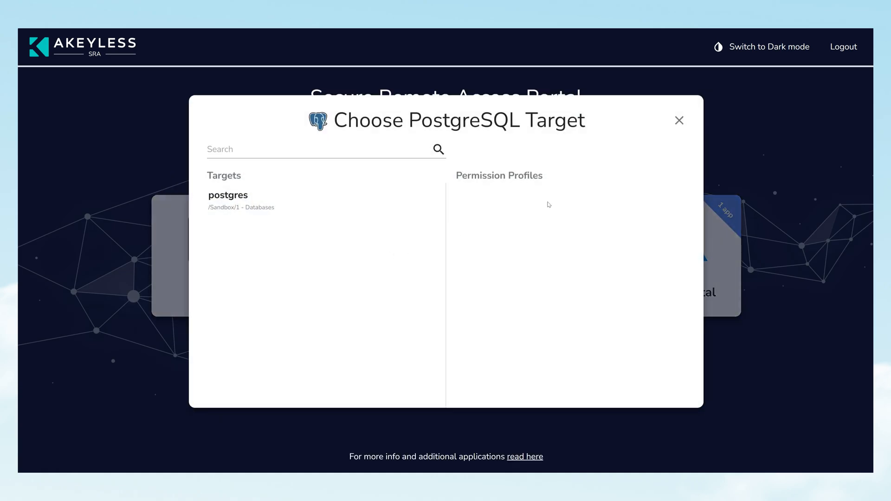
pyautogui.click(228, 195)
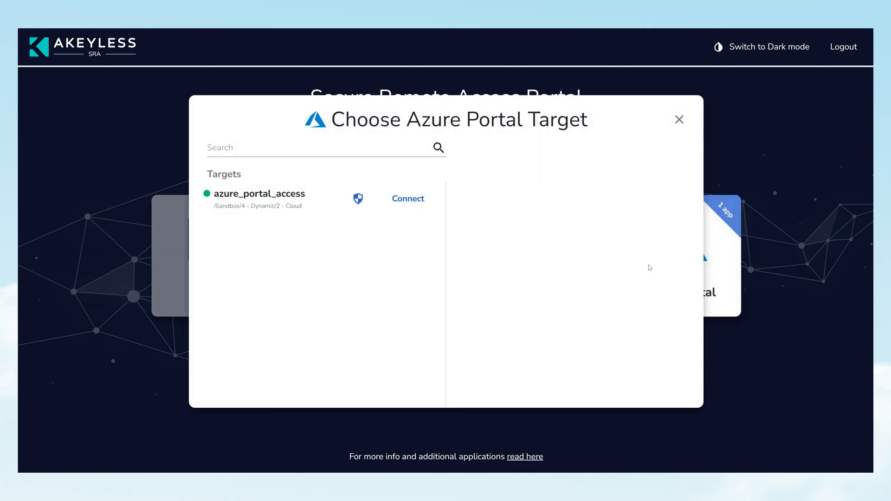
pyautogui.click(407, 199)
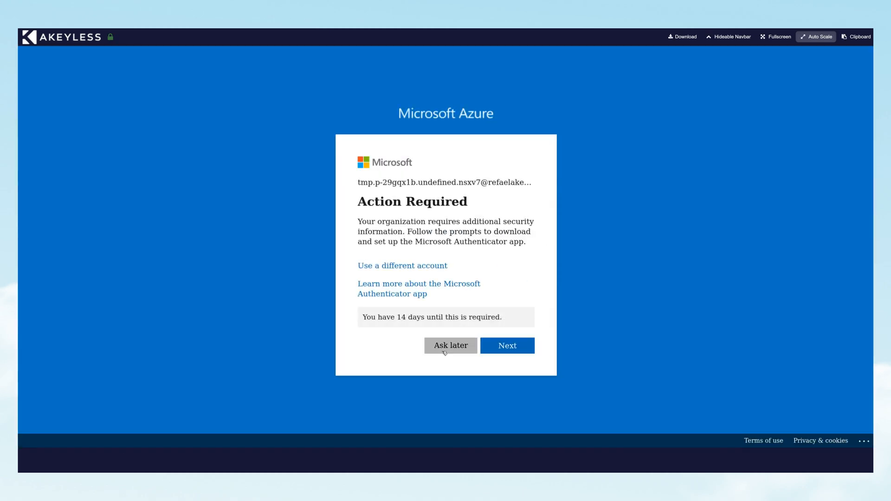
pyautogui.click(451, 345)
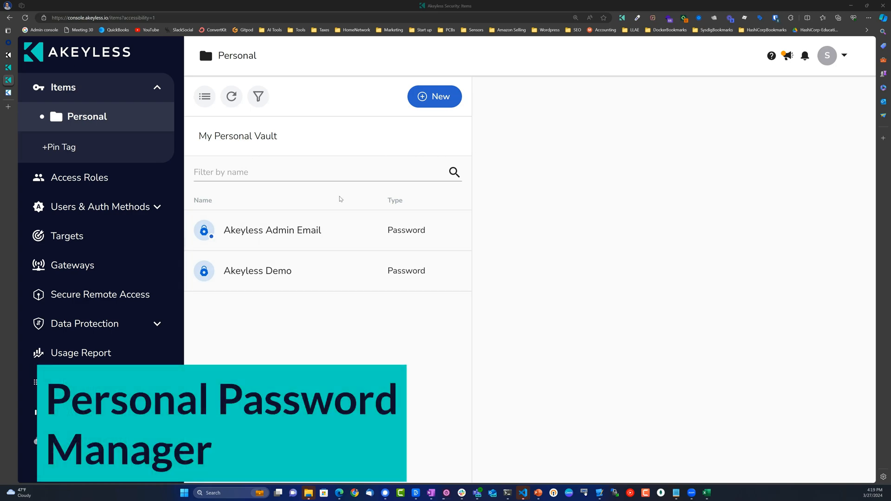
# - Toggle the extension's secrets between flat and folder views, then open its Password generation policy settings
pyautogui.click(621, 18)
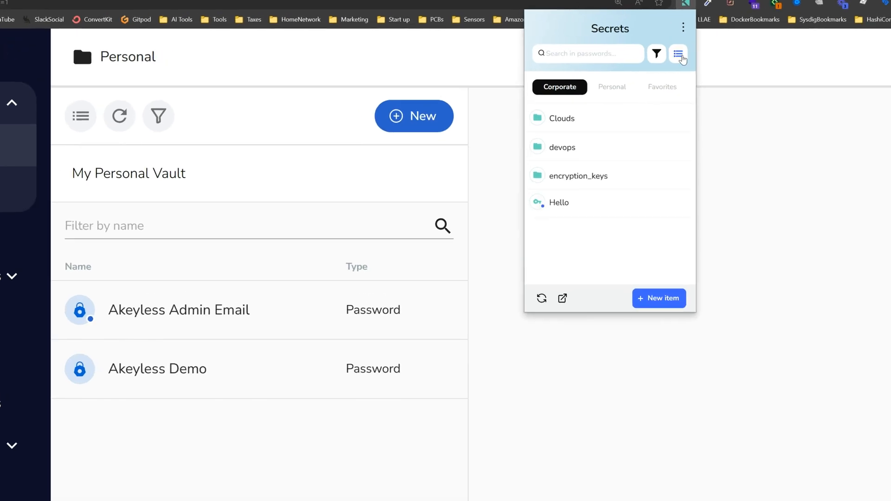
pyautogui.click(678, 53)
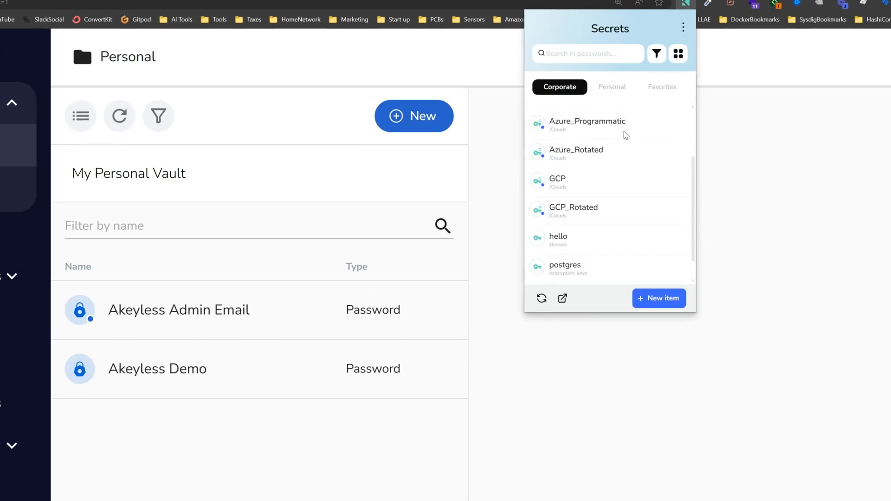
pyautogui.click(677, 53)
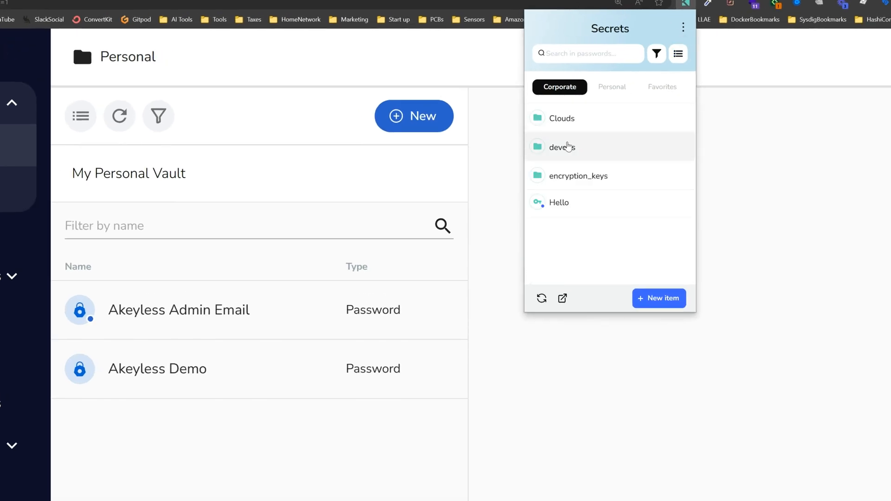
pyautogui.click(611, 87)
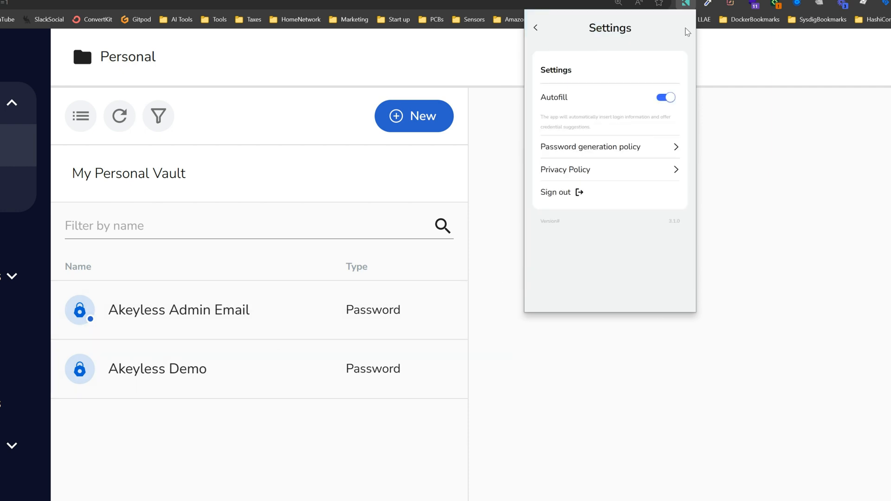
pyautogui.moveTo(583, 169)
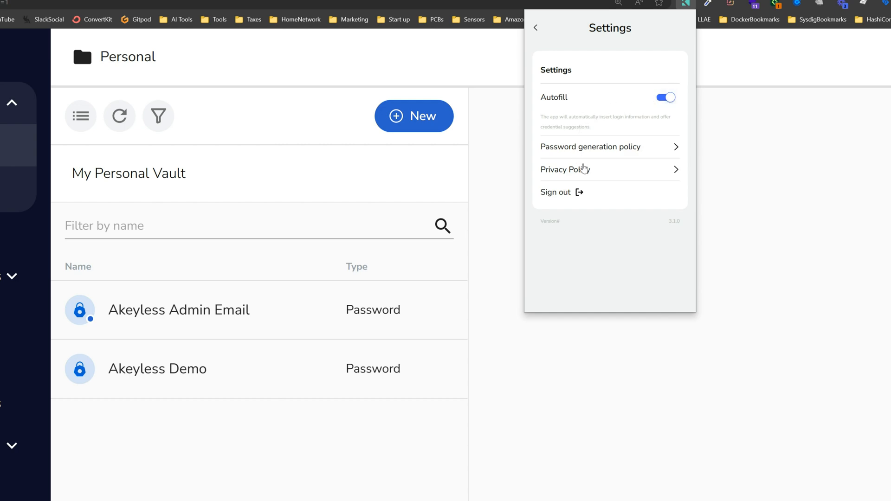
pyautogui.click(590, 146)
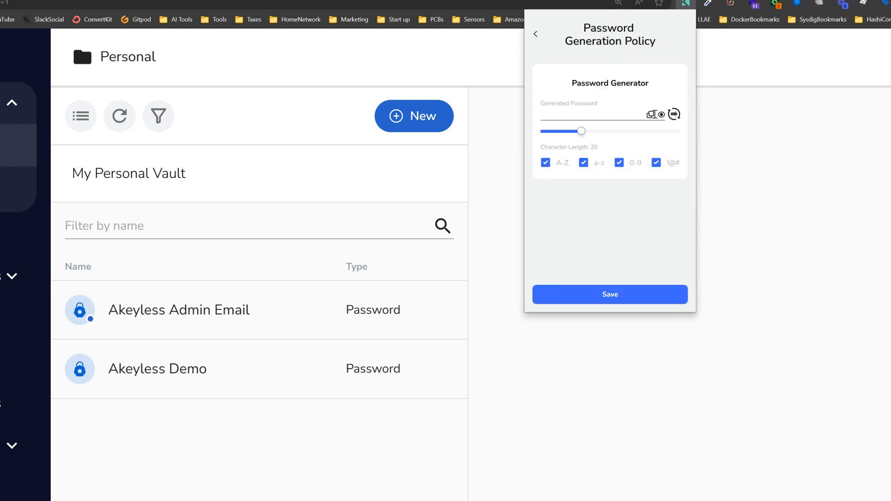